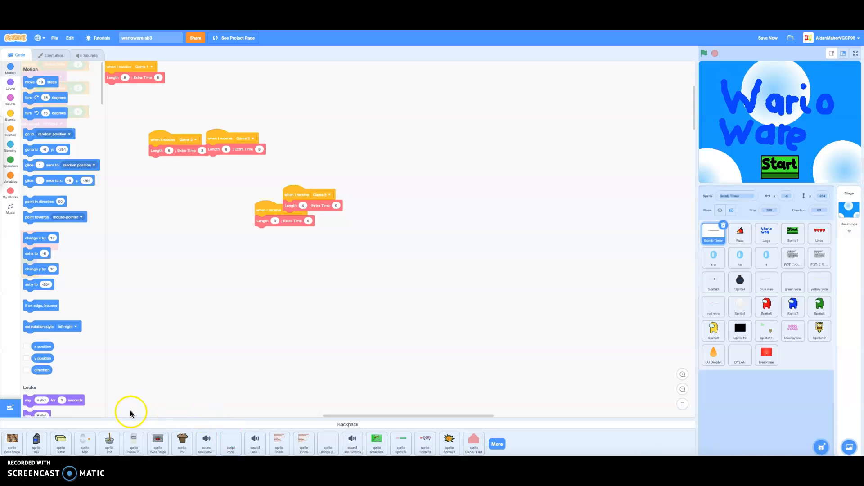
- Select the Cheese Powder sprite to view its pouring-powder Cheese Powder2 costume
{"action": "left_click", "coordinate": [793, 355]}
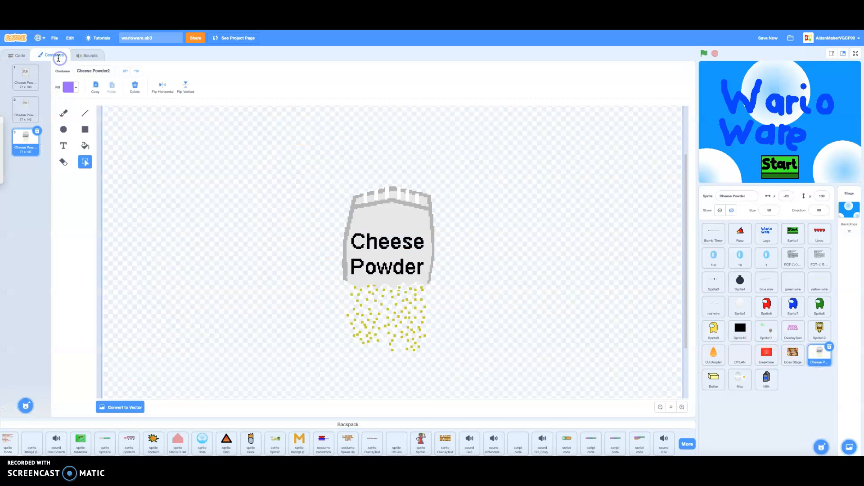
{"action": "mouse_move", "coordinate": [681, 407]}
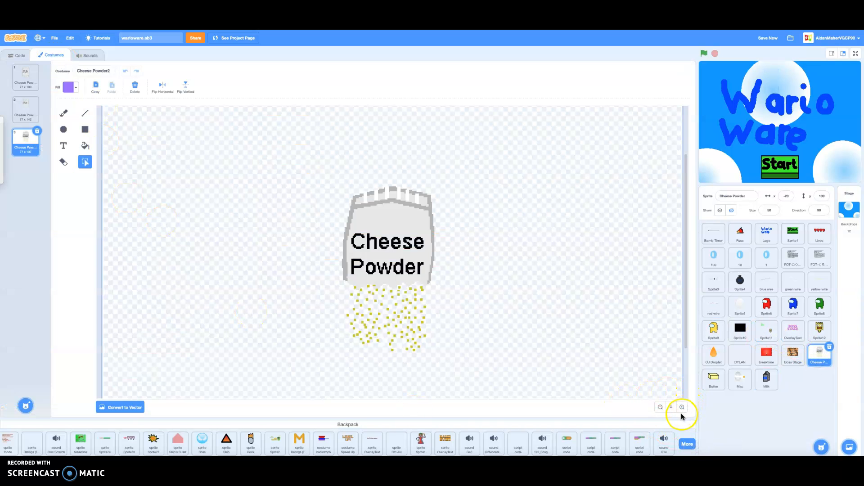
{"action": "left_click", "coordinate": [681, 407]}
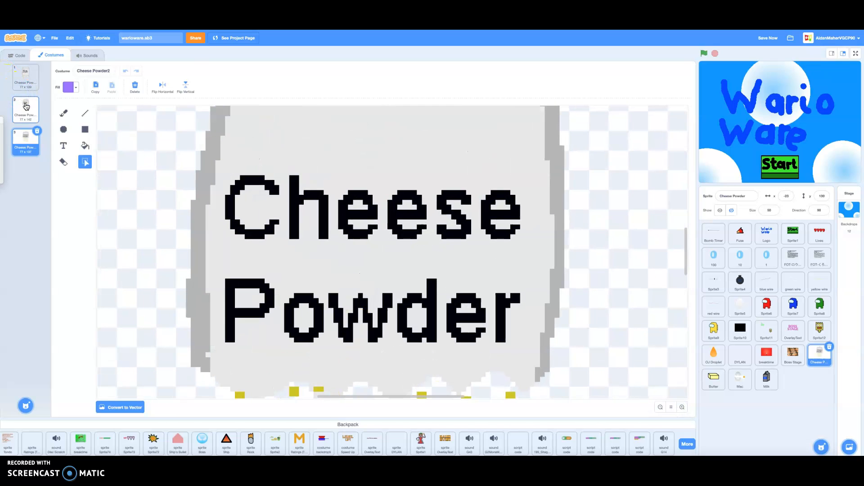
{"action": "left_click", "coordinate": [26, 106]}
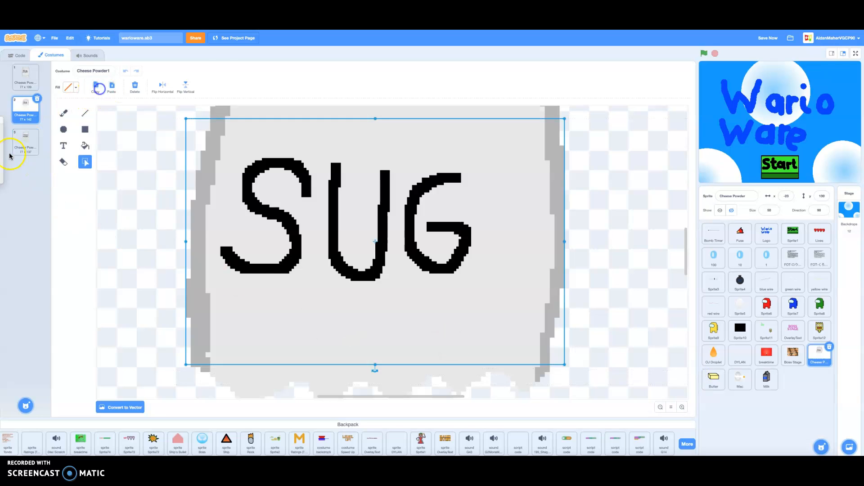
{"action": "left_click", "coordinate": [108, 86]}
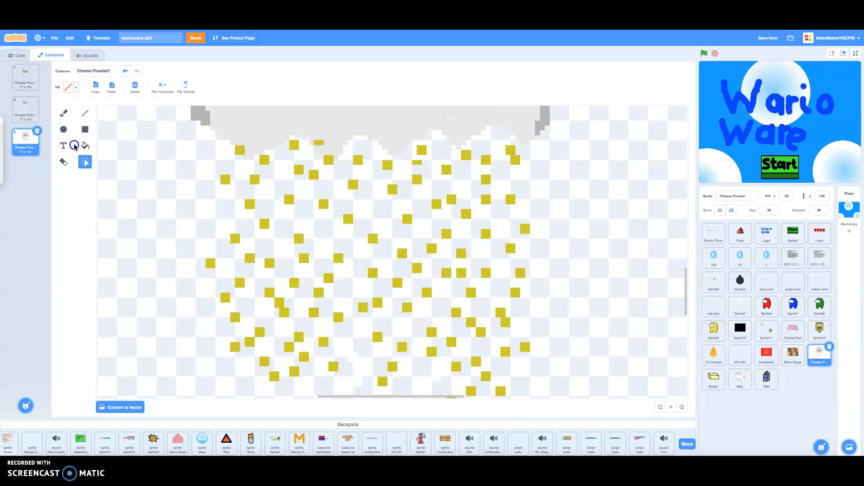
- Fill over the yellow powder specks in Cheese Powder2 with the Fill tool
{"action": "left_click", "coordinate": [69, 88]}
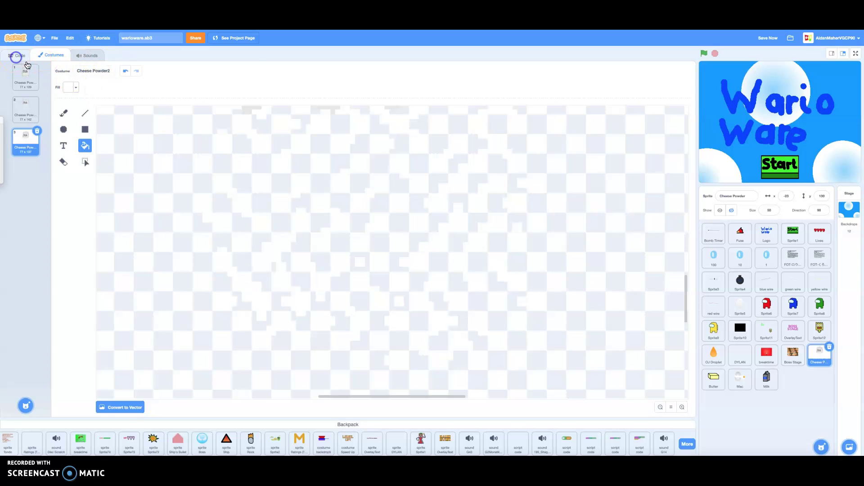
- Find the breaktime sprite's scripts and bring up the Events broadcast blocks
{"action": "left_click", "coordinate": [18, 55]}
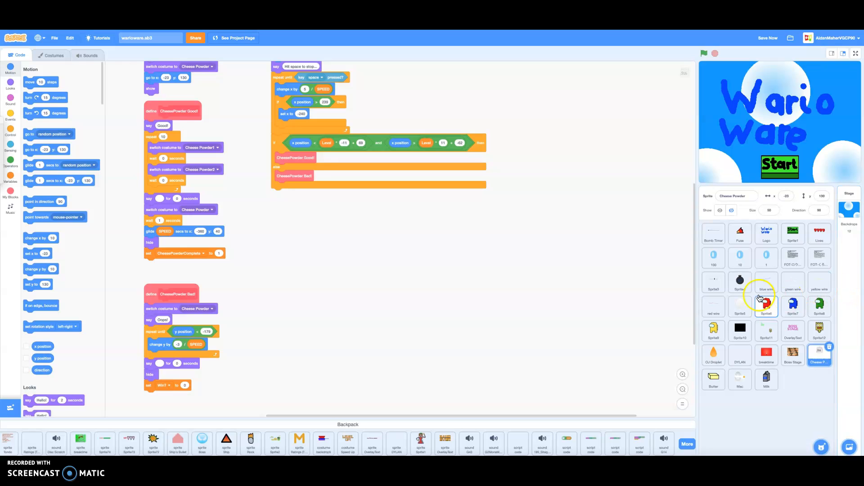
{"action": "left_click", "coordinate": [766, 379]}
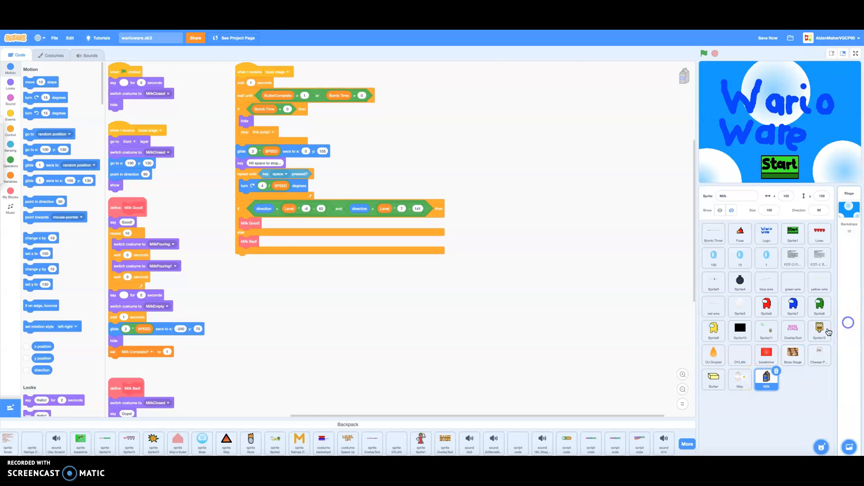
{"action": "left_click", "coordinate": [849, 207]}
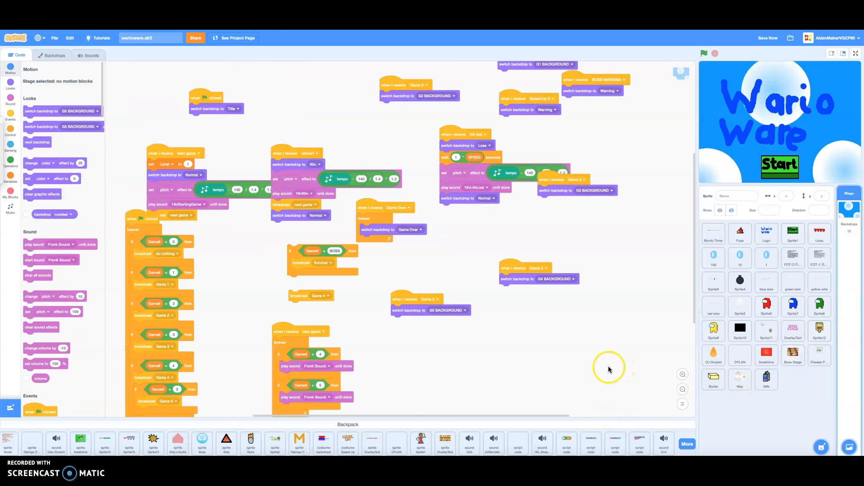
{"action": "left_click", "coordinate": [767, 353]}
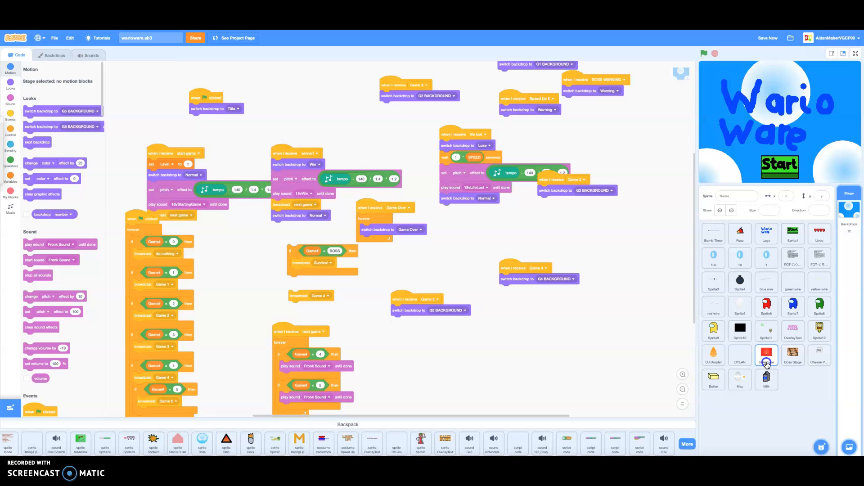
{"action": "left_click", "coordinate": [767, 354]}
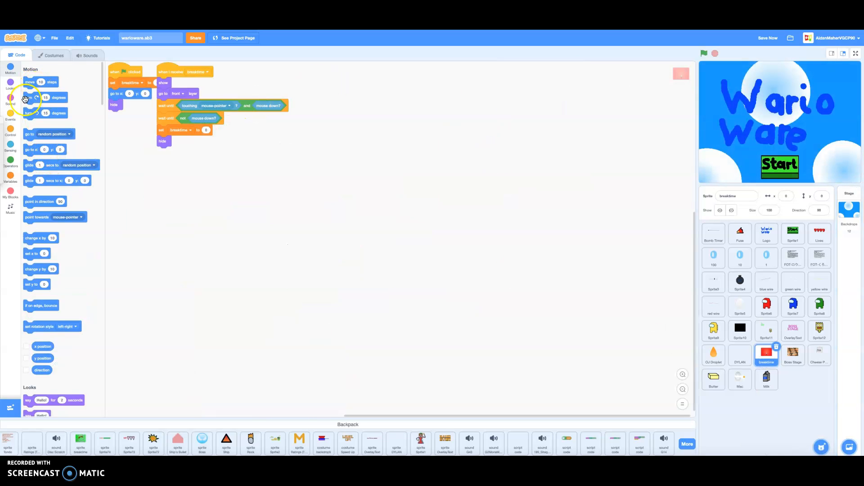
{"action": "left_click", "coordinate": [10, 120]}
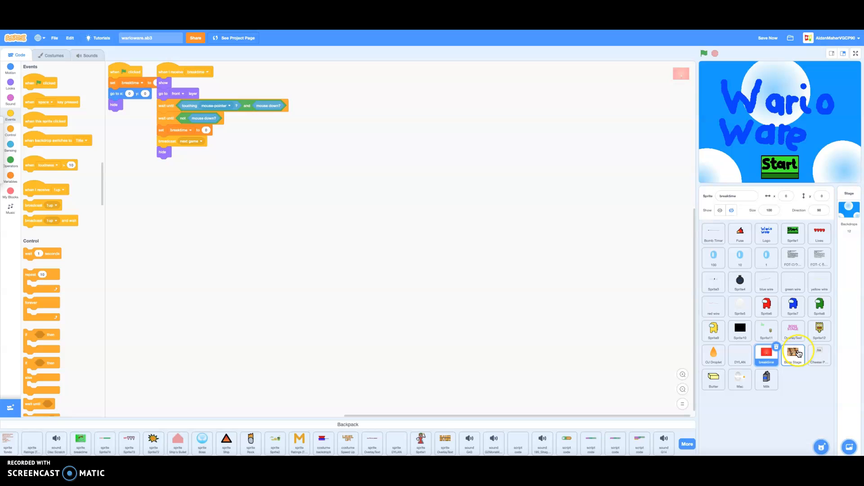
{"action": "mouse_move", "coordinate": [582, 404]}
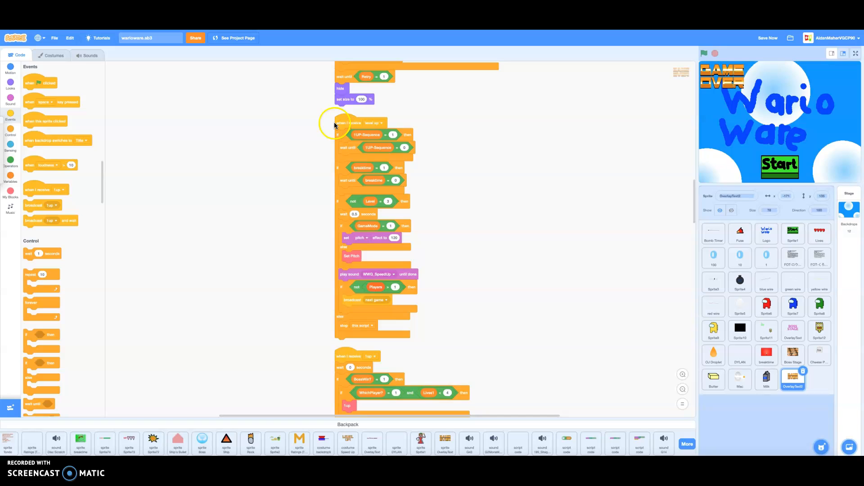
- Scroll through the OverlayText2 scripts
{"action": "scroll", "scroll_direction": "down", "scroll_amount": 3}
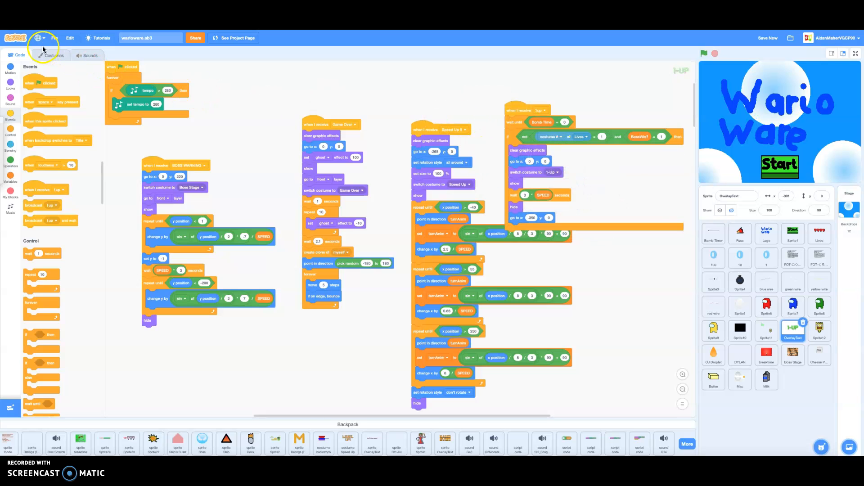
- Review the OverlayText costumes, then broadcast 'next game' from the palette block
{"action": "left_click", "coordinate": [54, 55]}
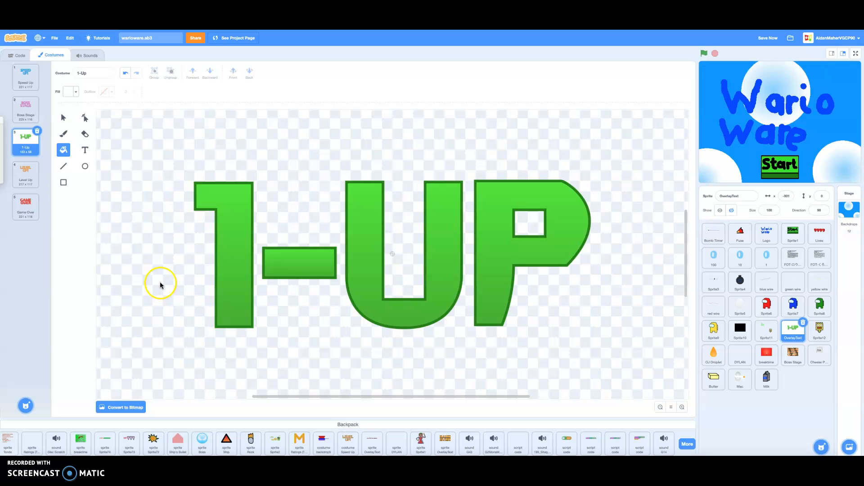
{"action": "mouse_move", "coordinate": [172, 280]}
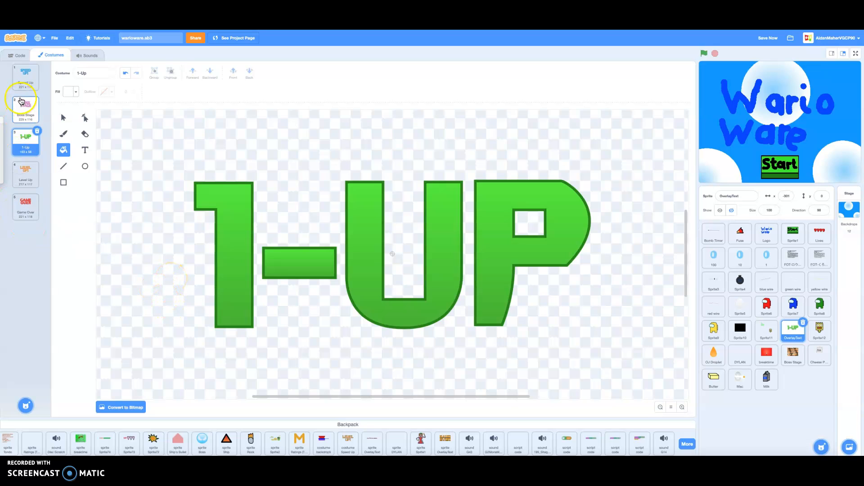
{"action": "left_click", "coordinate": [16, 55]}
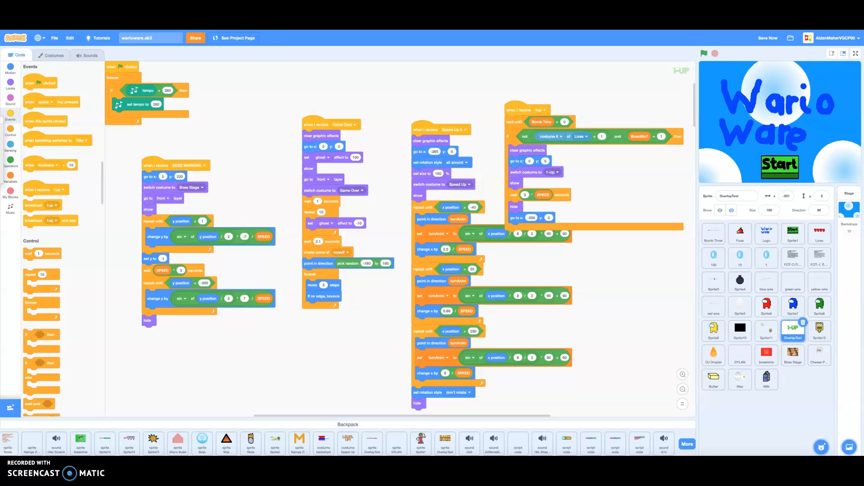
{"action": "left_click", "coordinate": [767, 38]}
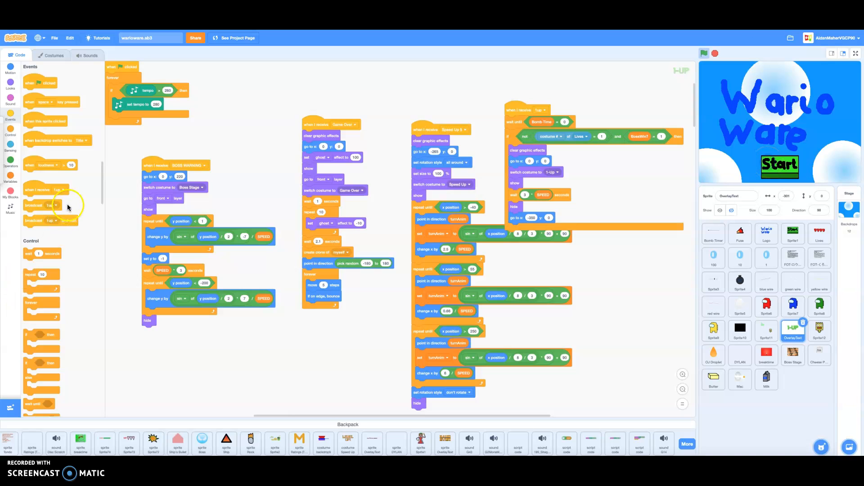
{"action": "left_click", "coordinate": [51, 206]}
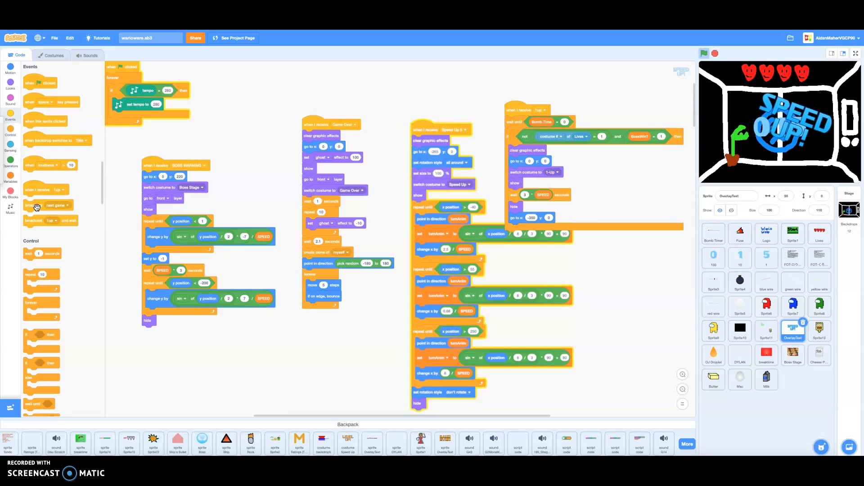
- Run the game with the green flag and play through to the stove scene
{"action": "left_click", "coordinate": [704, 53]}
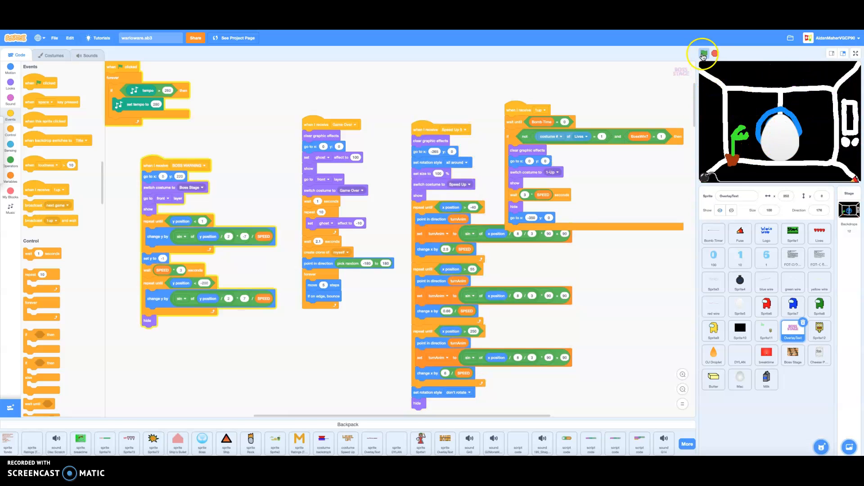
{"action": "left_click", "coordinate": [703, 54]}
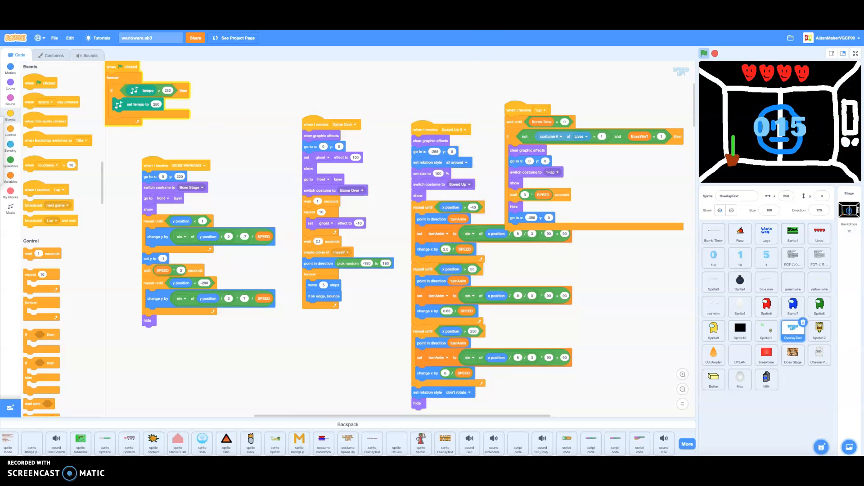
{"action": "left_click", "coordinate": [857, 55]}
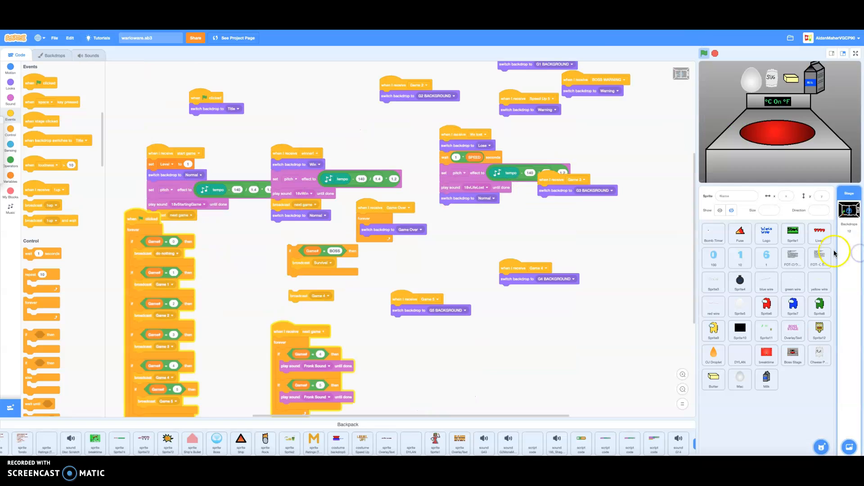
{"action": "mouse_move", "coordinate": [855, 55]}
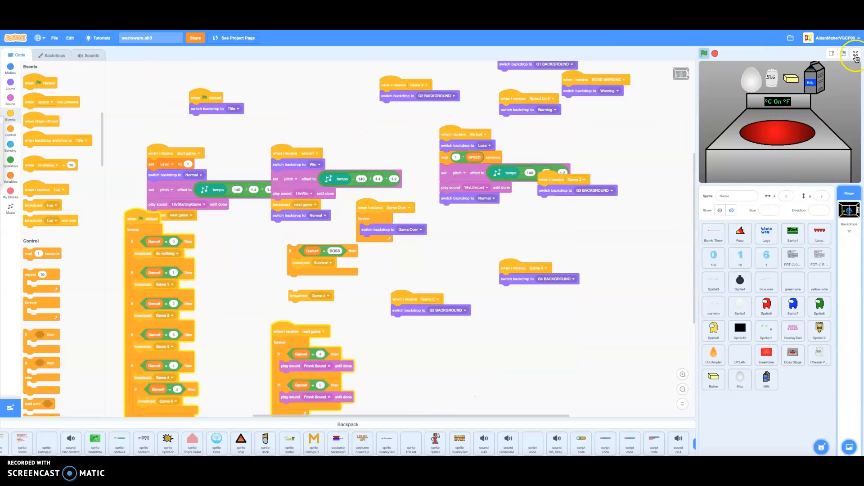
- Review the Butter, Boss Stage and Stage scripts, then bring up the Pot sprite's code
{"action": "left_click", "coordinate": [855, 54]}
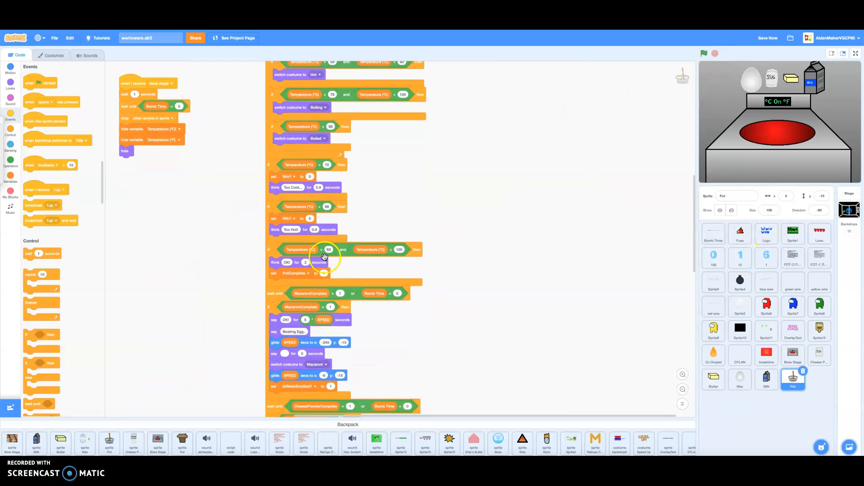
{"action": "scroll", "scroll_direction": "down", "scroll_amount": 3}
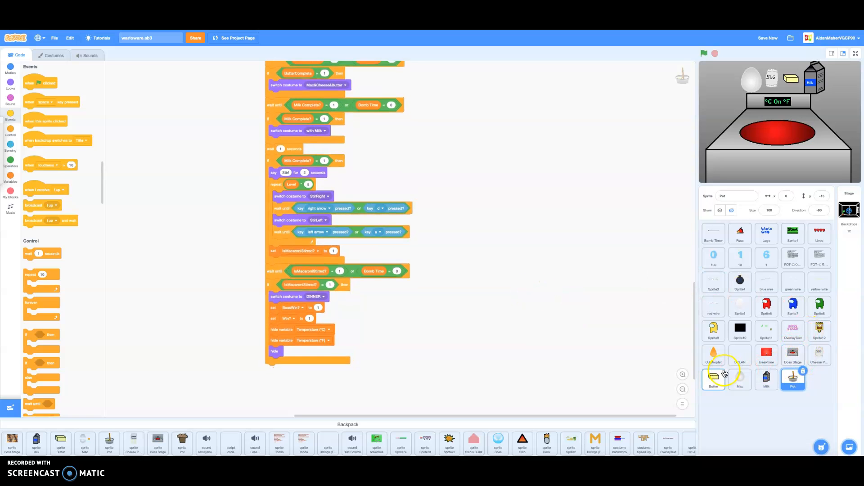
{"action": "left_click", "coordinate": [713, 379]}
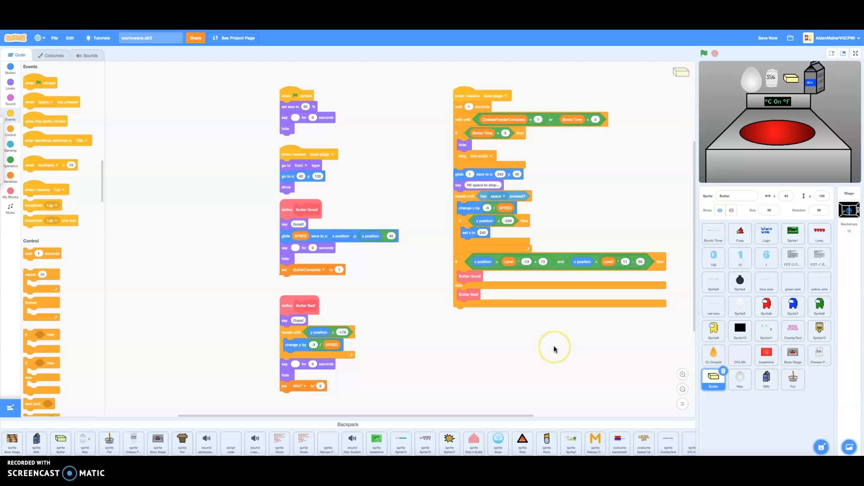
{"action": "mouse_move", "coordinate": [556, 340]}
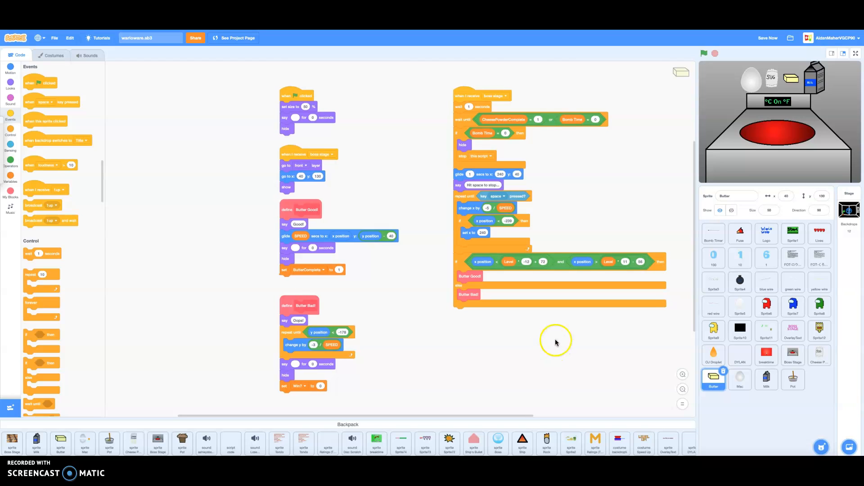
{"action": "left_click", "coordinate": [792, 354]}
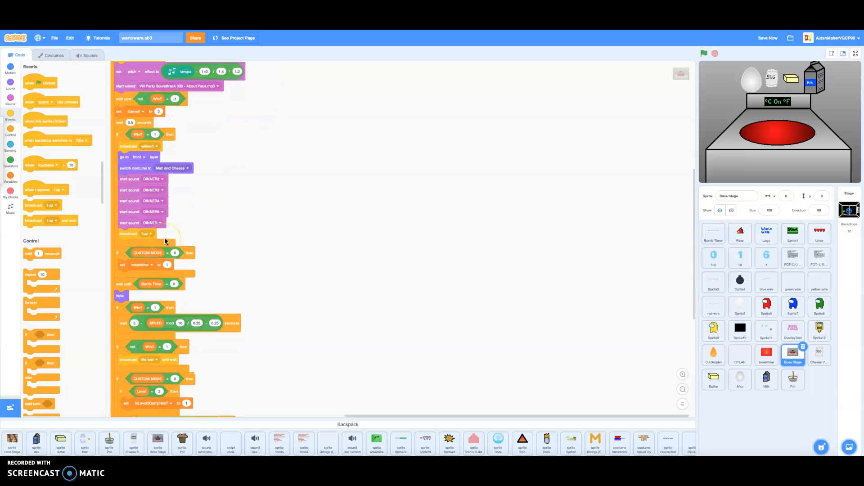
{"action": "scroll", "scroll_direction": "down", "scroll_amount": 3}
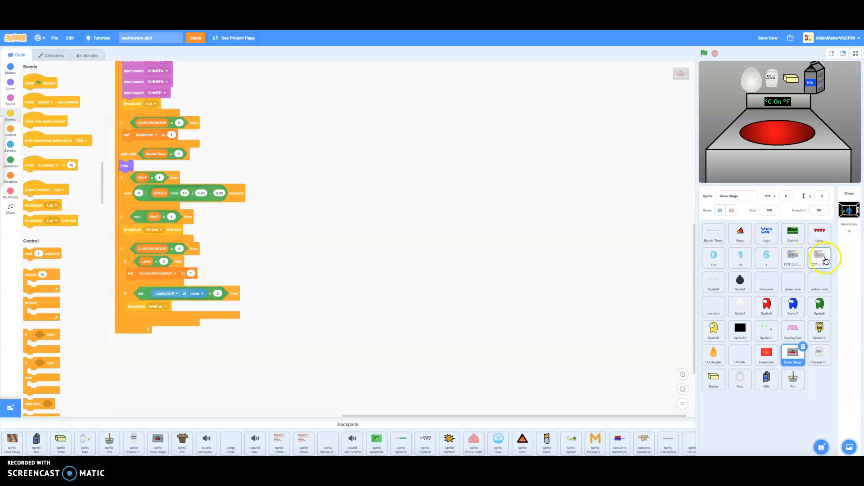
{"action": "left_click", "coordinate": [849, 209]}
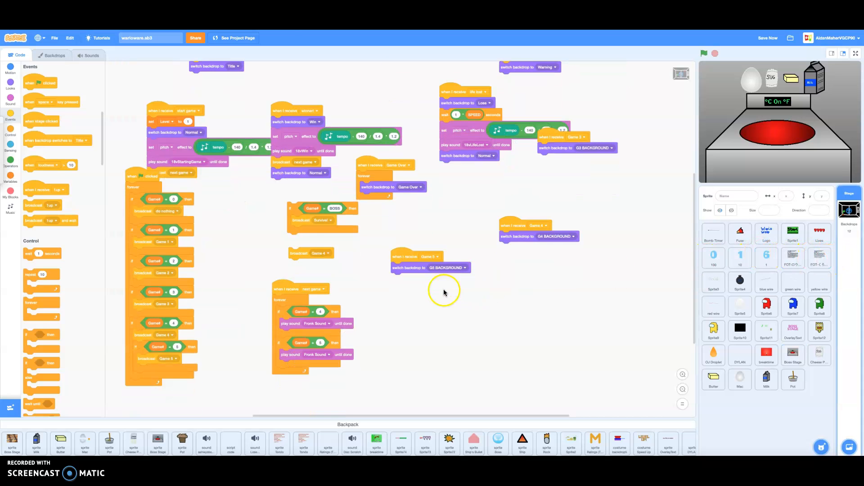
{"action": "left_click", "coordinate": [324, 220]}
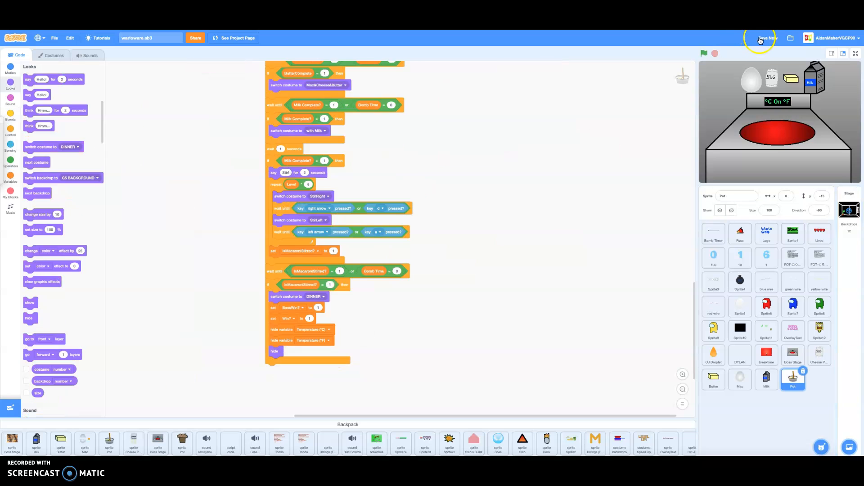
- Save the project and restart the game with the green flag
{"action": "left_click", "coordinate": [761, 37]}
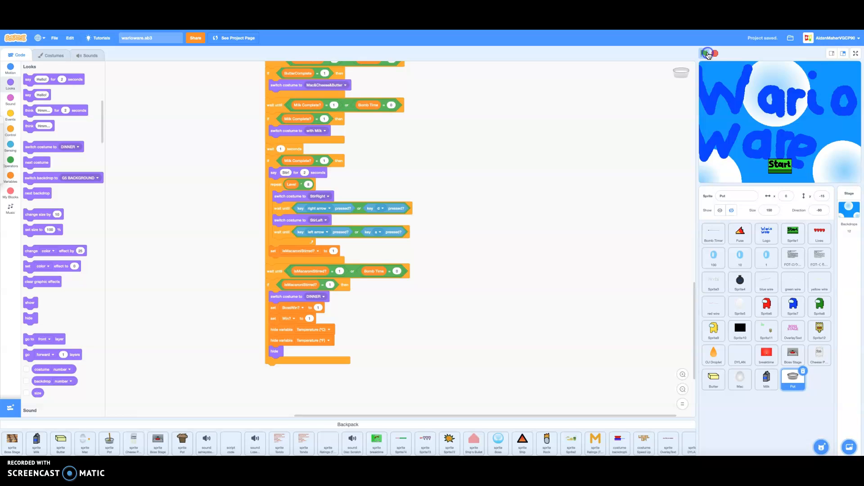
{"action": "left_click", "coordinate": [706, 54]}
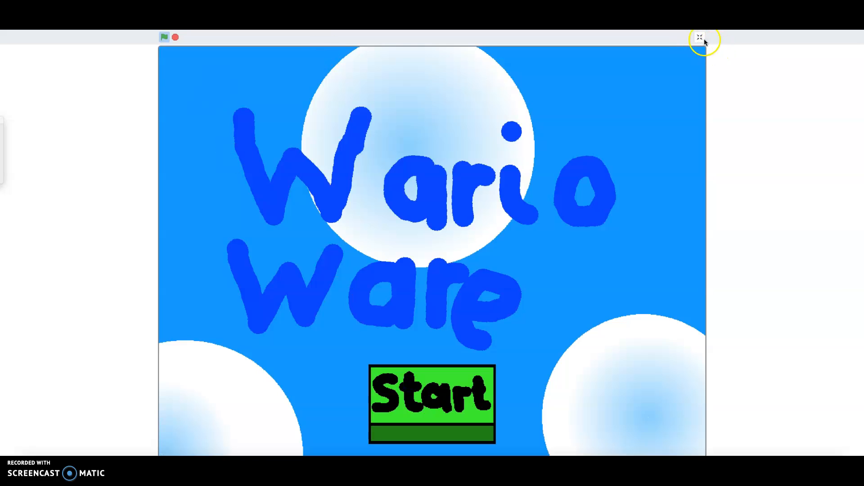
{"action": "left_click", "coordinate": [700, 36]}
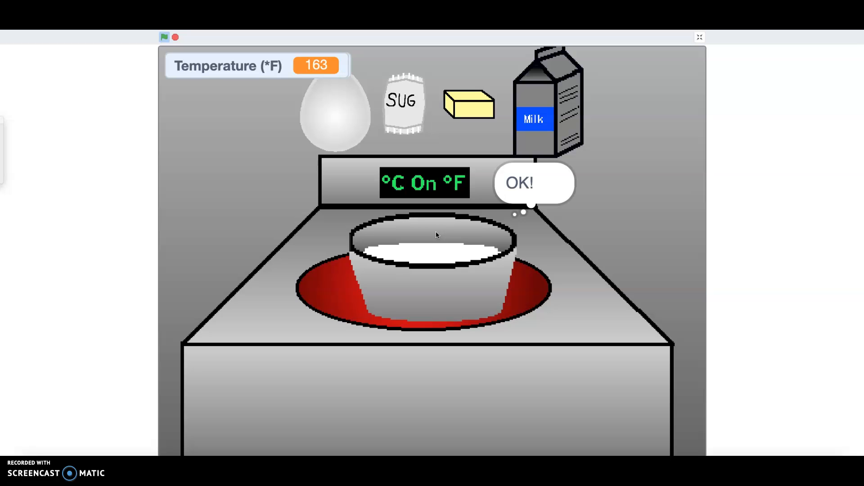
{"action": "left_click", "coordinate": [459, 197]}
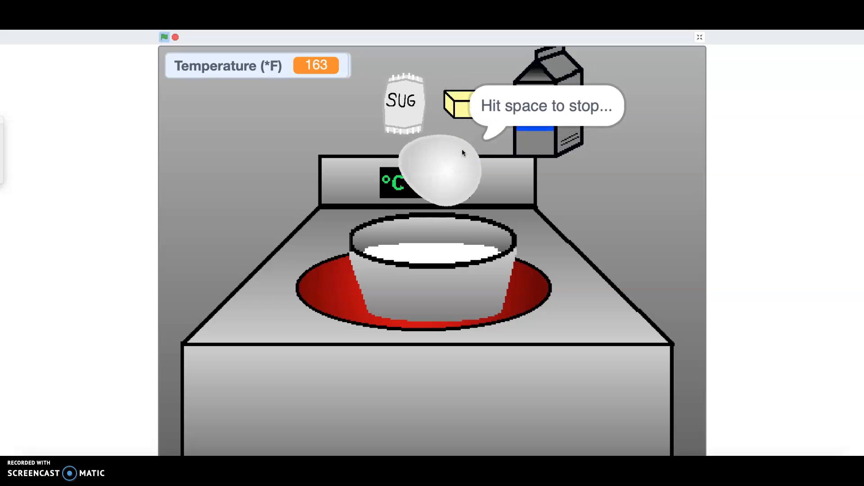
{"action": "left_click", "coordinate": [163, 39]}
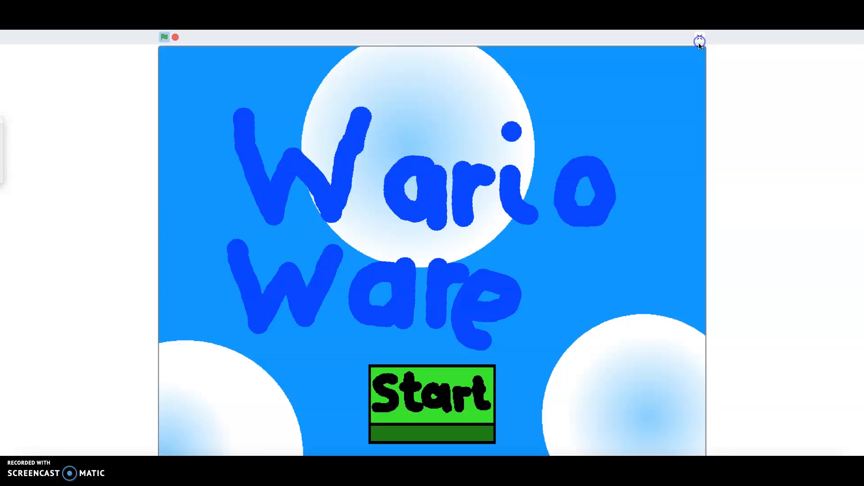
{"action": "left_click", "coordinate": [699, 41]}
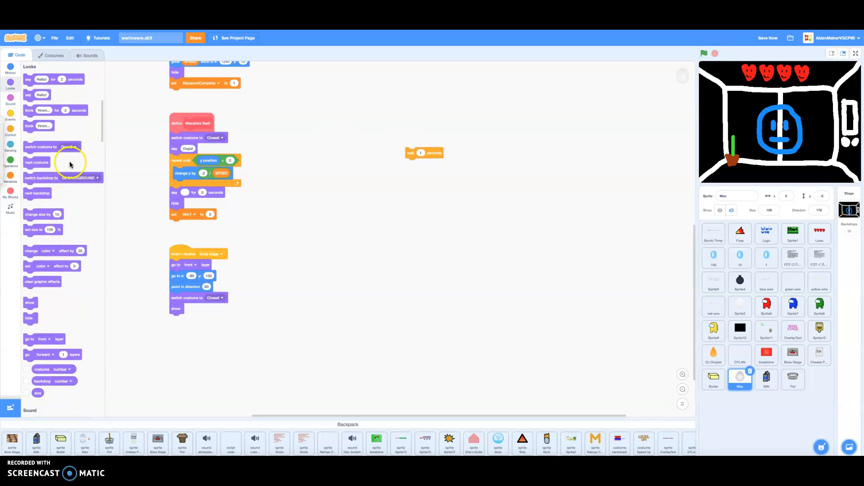
{"action": "mouse_move", "coordinate": [425, 150]}
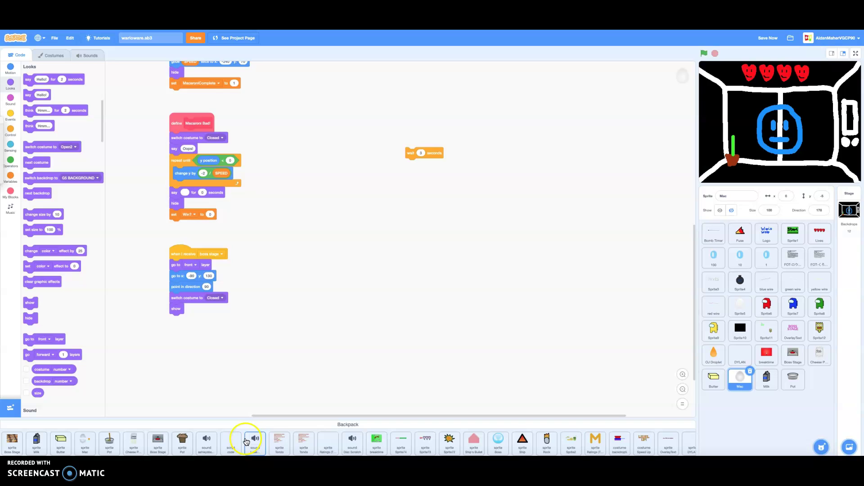
- Add the Lose sound from the backpack to the Mac sprite
{"action": "left_click", "coordinate": [89, 55]}
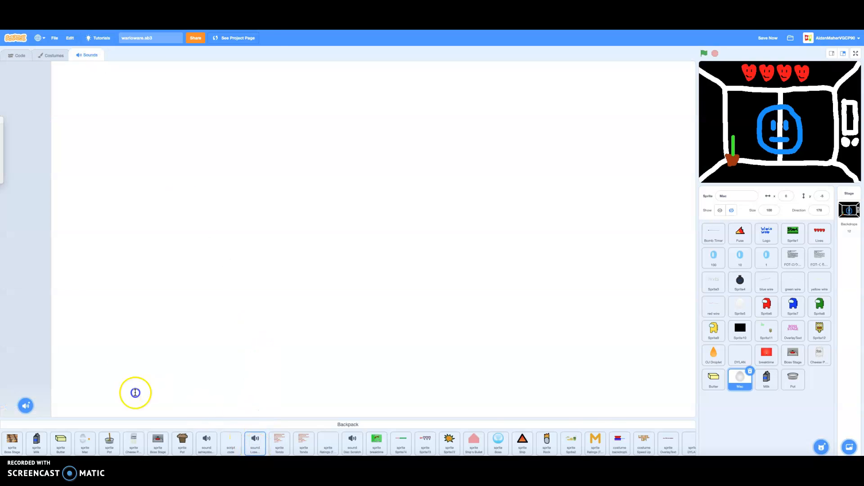
{"action": "left_click", "coordinate": [255, 443]}
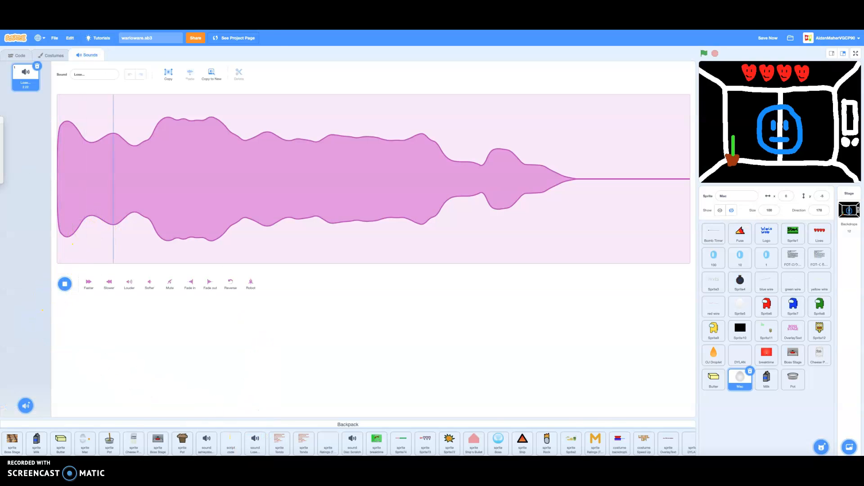
{"action": "left_click", "coordinate": [19, 55]}
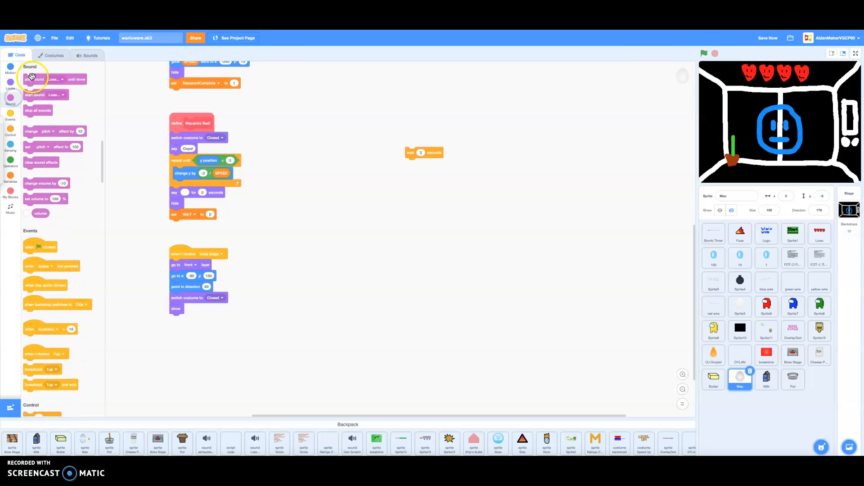
- Attach wait, play Lose until done, broadcast life lost under Macaroni Bad; copy it to Butter
{"action": "left_click_drag", "start_coordinate": [33, 79], "coordinate": [435, 163]}
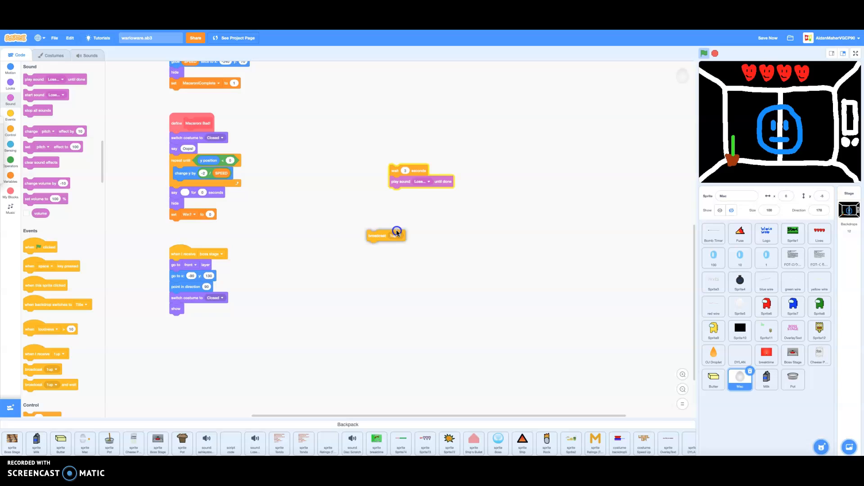
{"action": "left_click", "coordinate": [401, 234]}
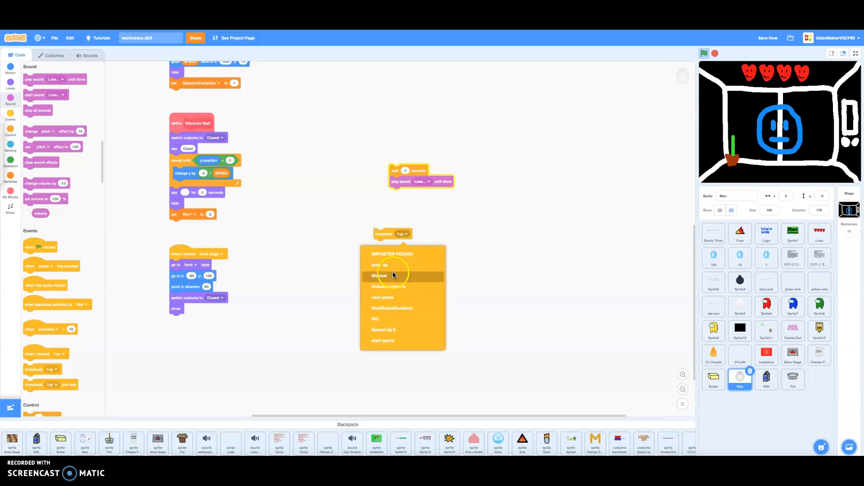
{"action": "left_click", "coordinate": [378, 276]}
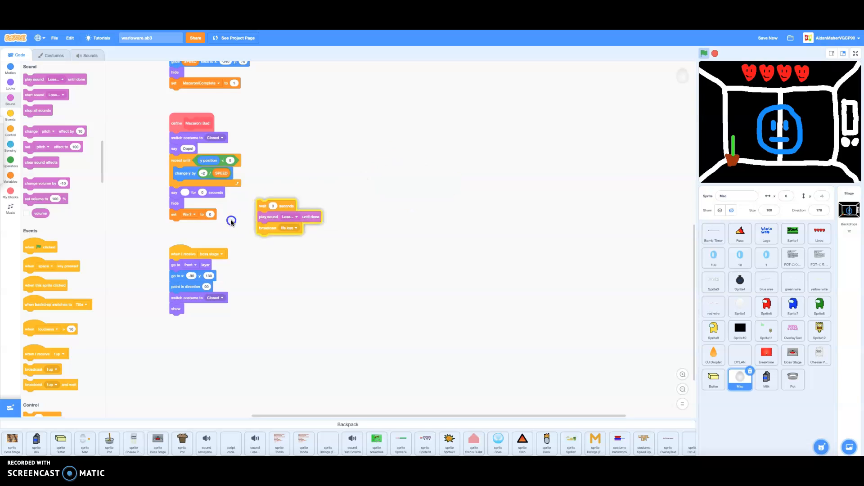
{"action": "left_click_drag", "start_coordinate": [278, 216], "coordinate": [290, 242]}
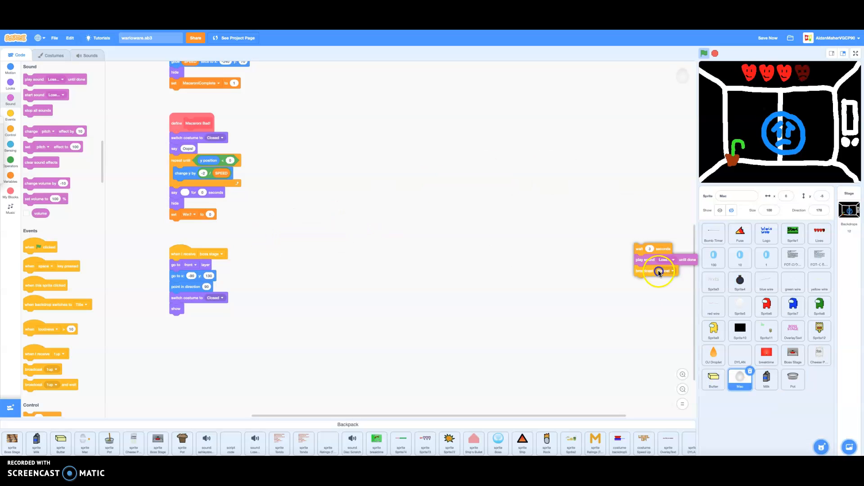
{"action": "left_click_drag", "start_coordinate": [655, 259], "coordinate": [297, 245]}
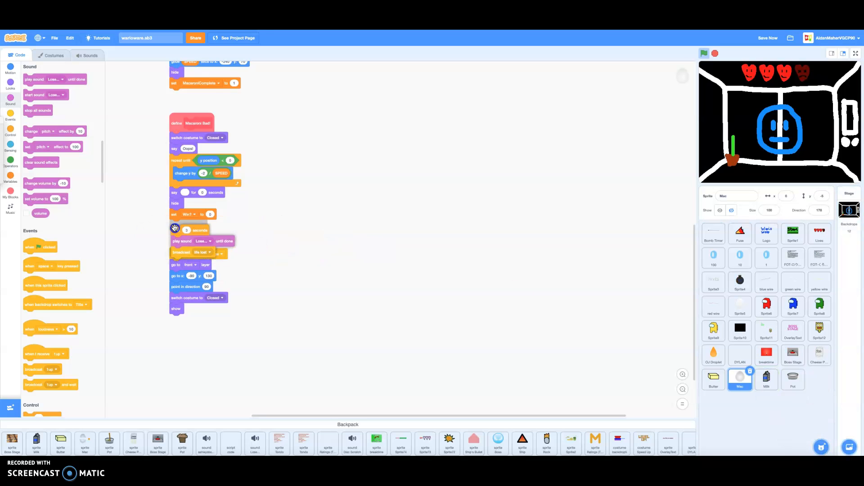
{"action": "left_click", "coordinate": [713, 379]}
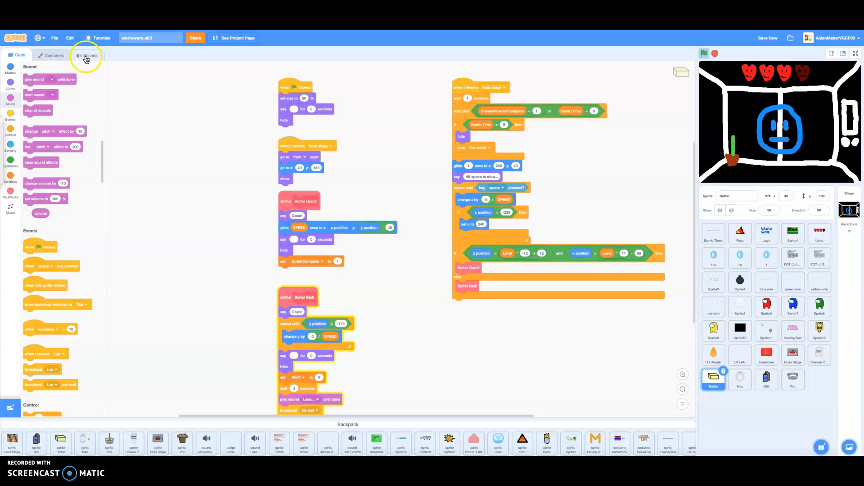
- Stop the game and attach the wait, Lose sound and life lost stack to Milk Bad
{"action": "left_click", "coordinate": [86, 56]}
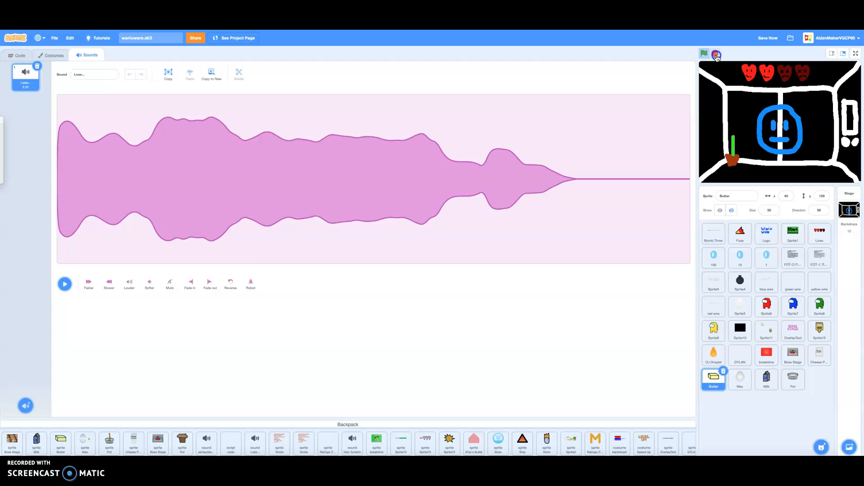
{"action": "left_click", "coordinate": [64, 283]}
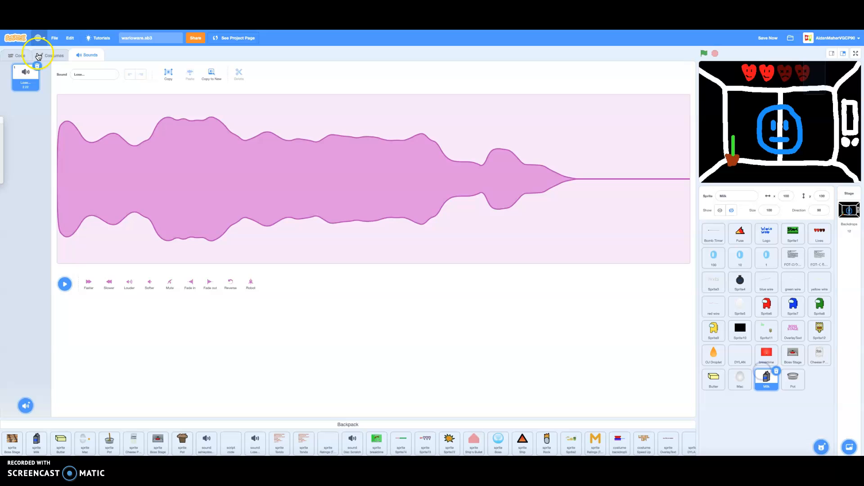
{"action": "left_click", "coordinate": [18, 55]}
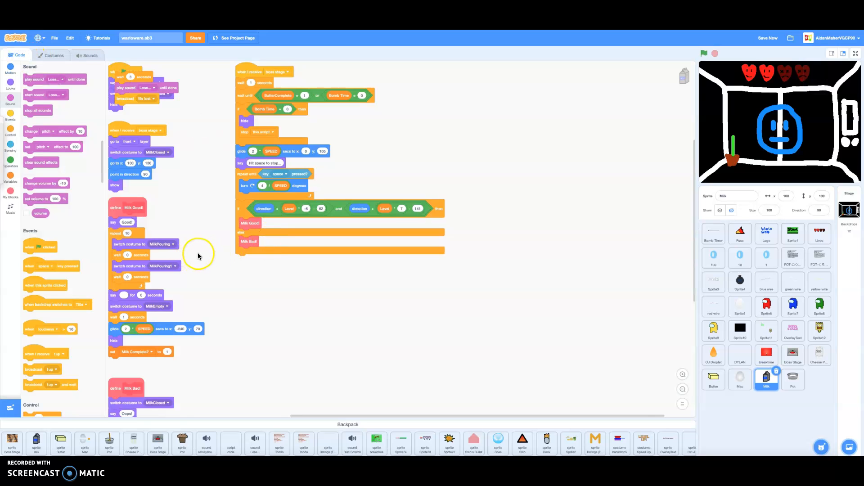
{"action": "scroll", "scroll_direction": "down", "scroll_amount": 3}
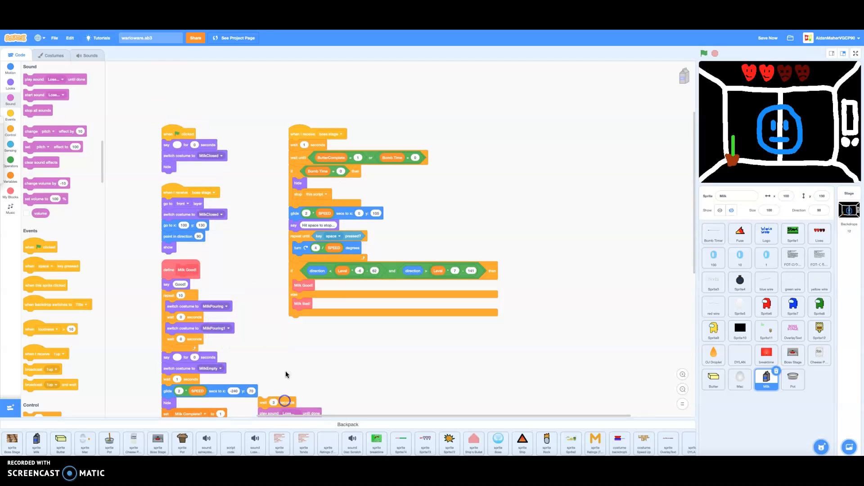
{"action": "scroll", "scroll_direction": "down", "scroll_amount": 3}
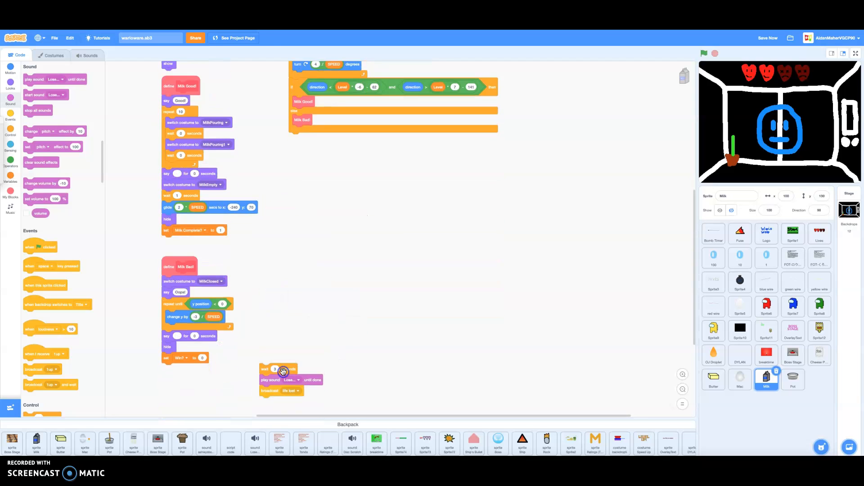
{"action": "left_click_drag", "start_coordinate": [283, 372], "coordinate": [182, 378]}
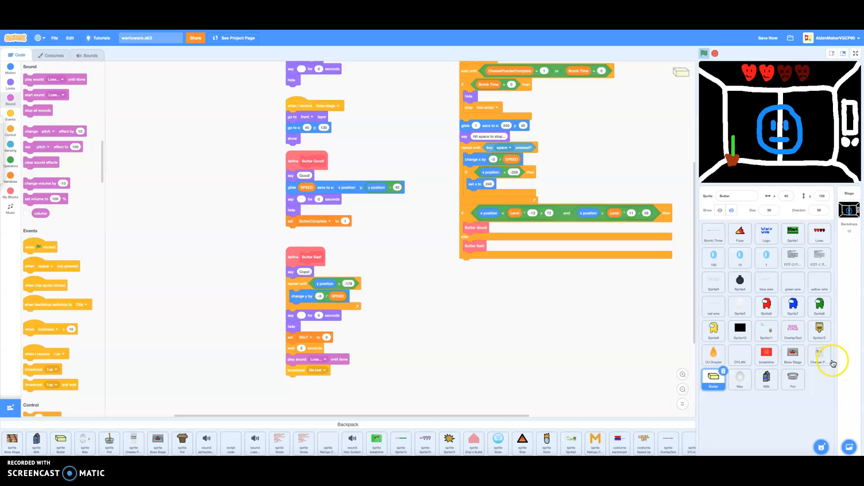
- Inspect the Cheese Powder, OverlayText, stage and Lives scripts, then start the game
{"action": "left_click", "coordinate": [819, 355]}
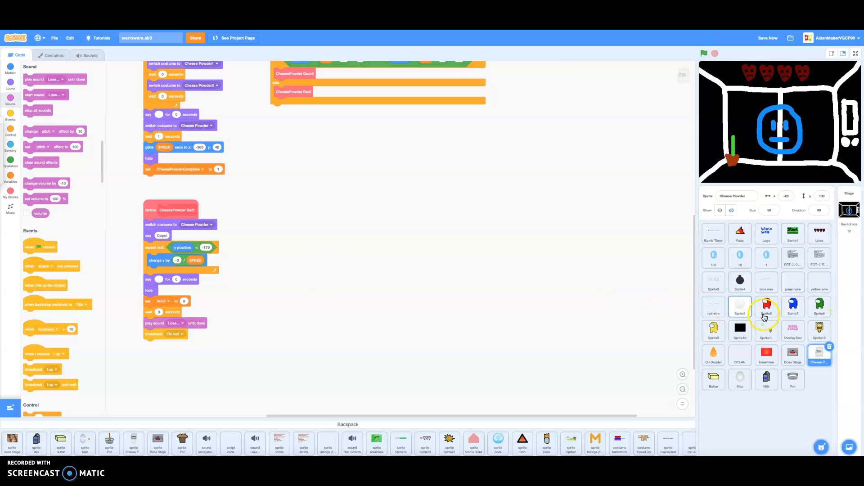
{"action": "left_click", "coordinate": [793, 330]}
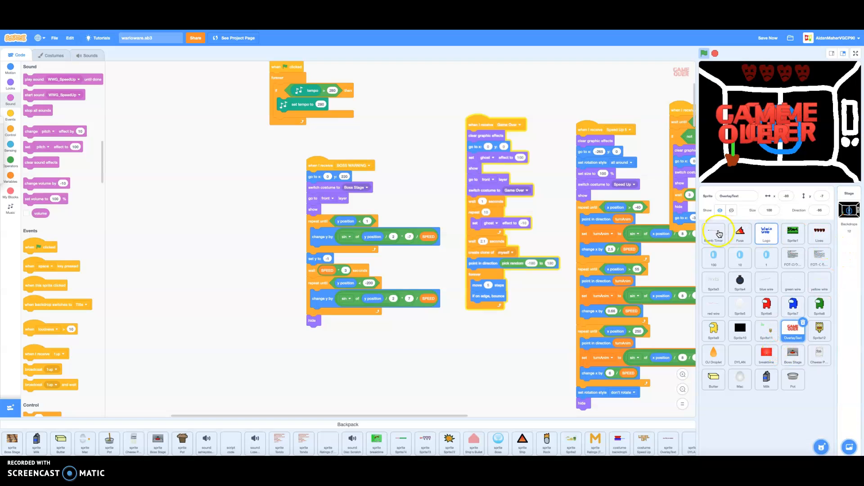
{"action": "left_click", "coordinate": [849, 207]}
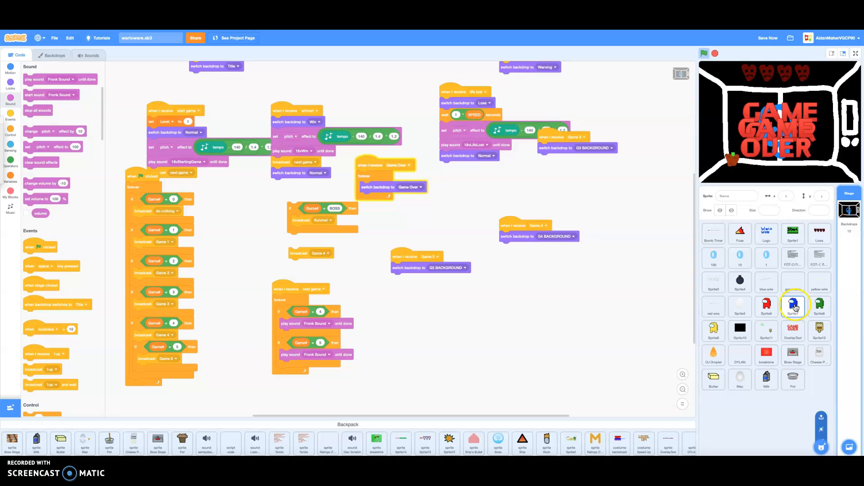
{"action": "left_click", "coordinate": [793, 331]}
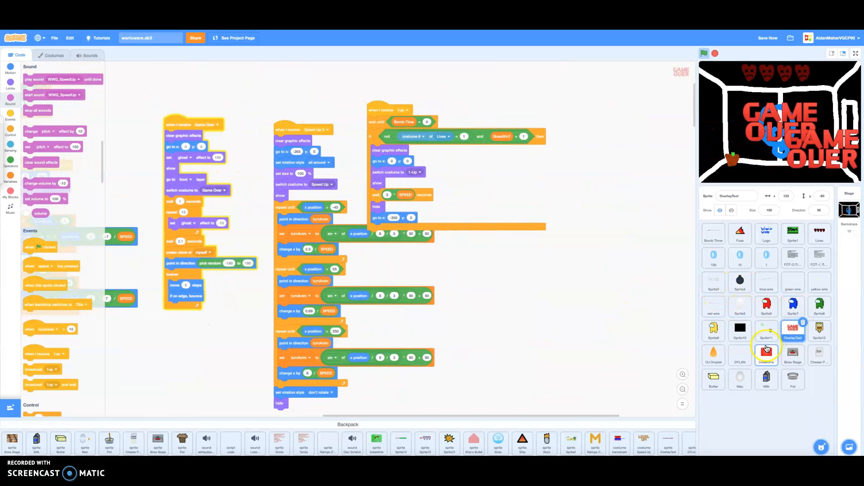
{"action": "left_click", "coordinate": [819, 234]}
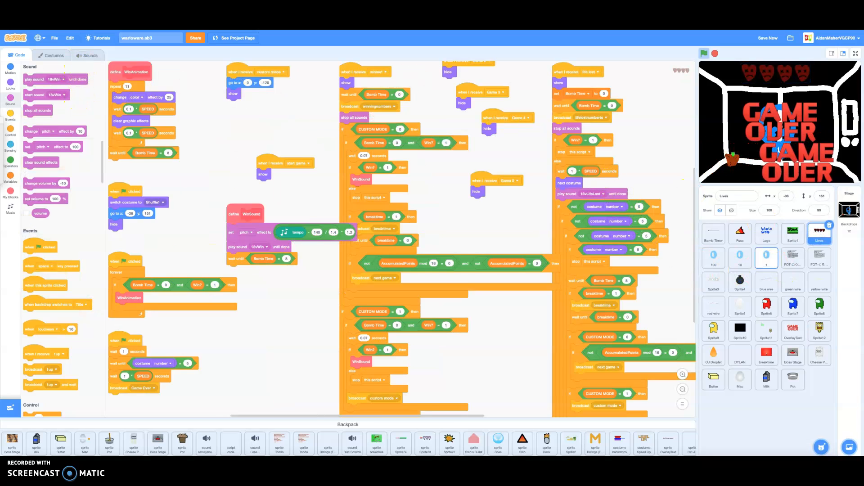
{"action": "left_click", "coordinate": [86, 54]}
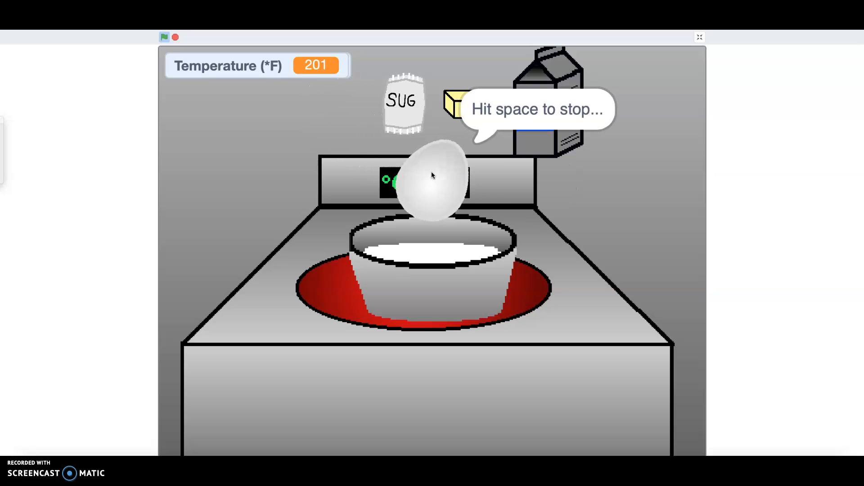
- Stop the oven temperature with space, reach the muffin boss screen, then exit full screen
{"action": "key", "text": "space"}
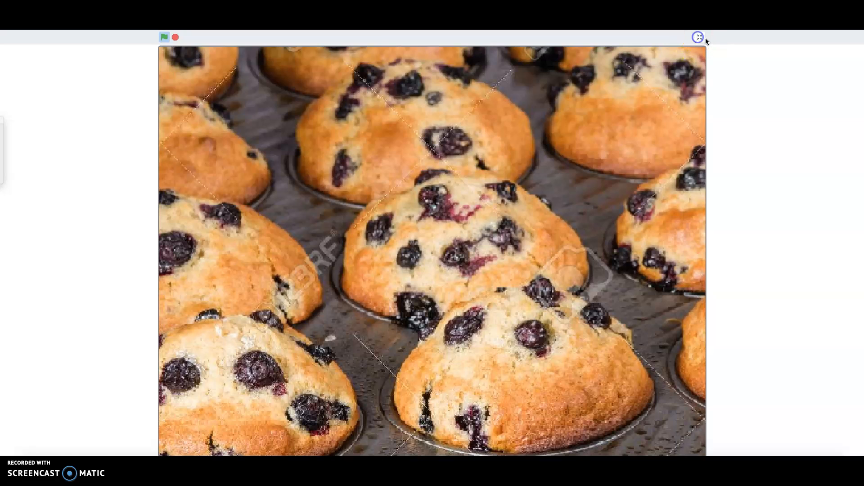
{"action": "left_click", "coordinate": [697, 37]}
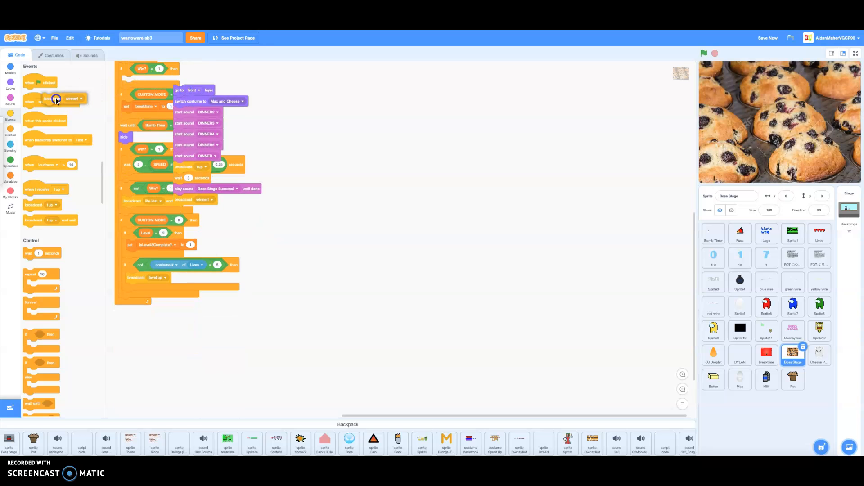
- Add stop all sounds to the win branch and move broadcast 1up below winner, then reset
{"action": "left_click", "coordinate": [11, 135]}
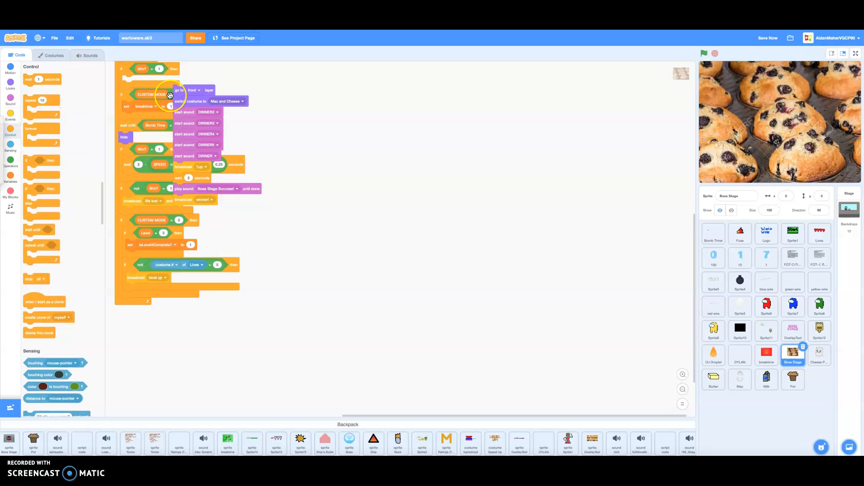
{"action": "left_click", "coordinate": [8, 91]}
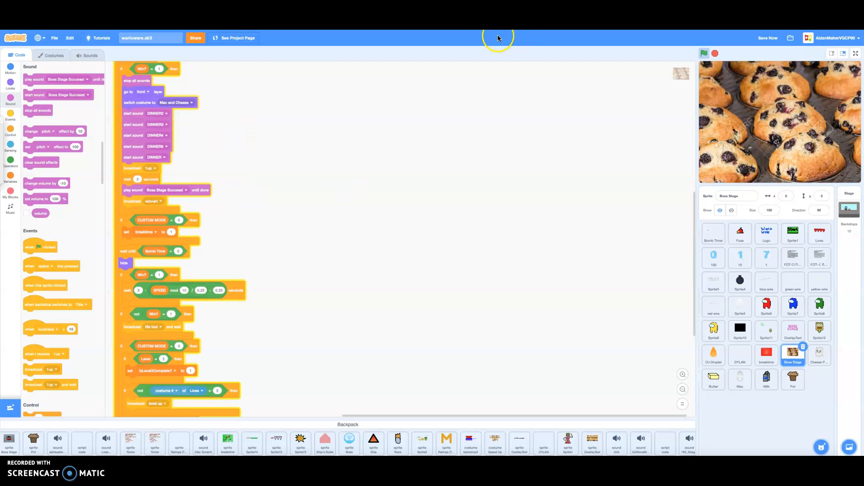
{"action": "mouse_move", "coordinate": [546, 123]}
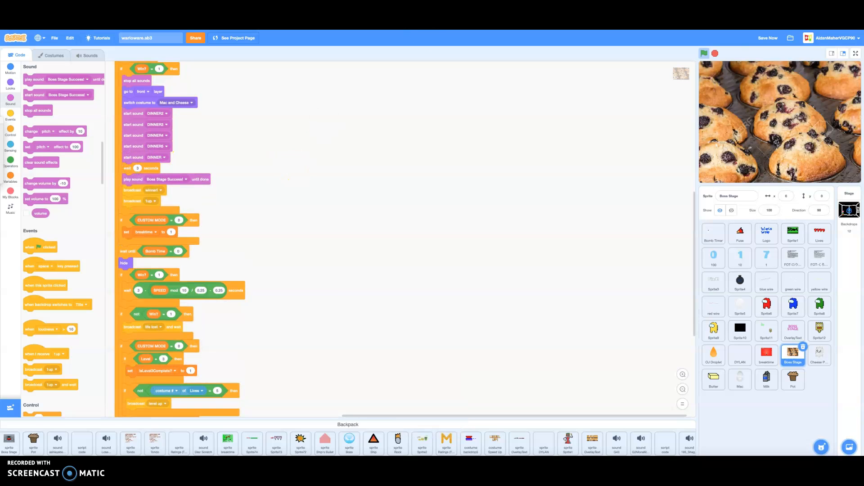
{"action": "left_click", "coordinate": [715, 53]}
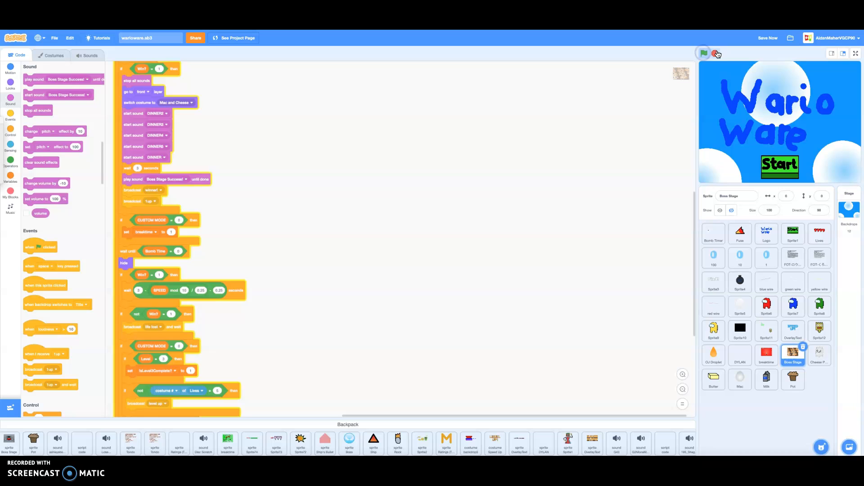
{"action": "left_click", "coordinate": [704, 53]}
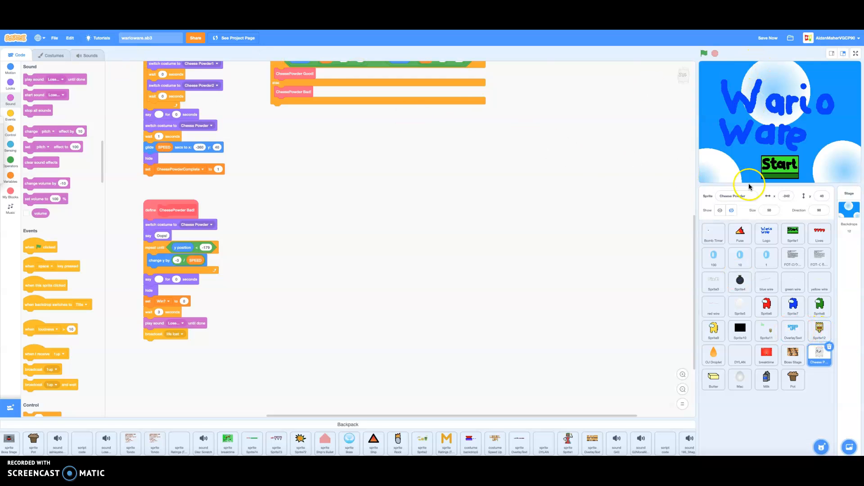
{"action": "left_click", "coordinate": [740, 379]}
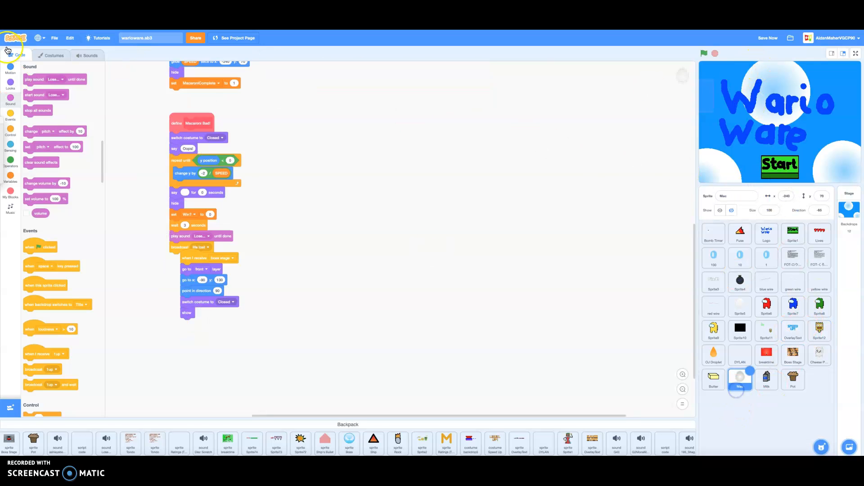
- Rotate Mac's Closed egg, then copy Open1's cracked egg with yolk into Open2
{"action": "left_click", "coordinate": [51, 55]}
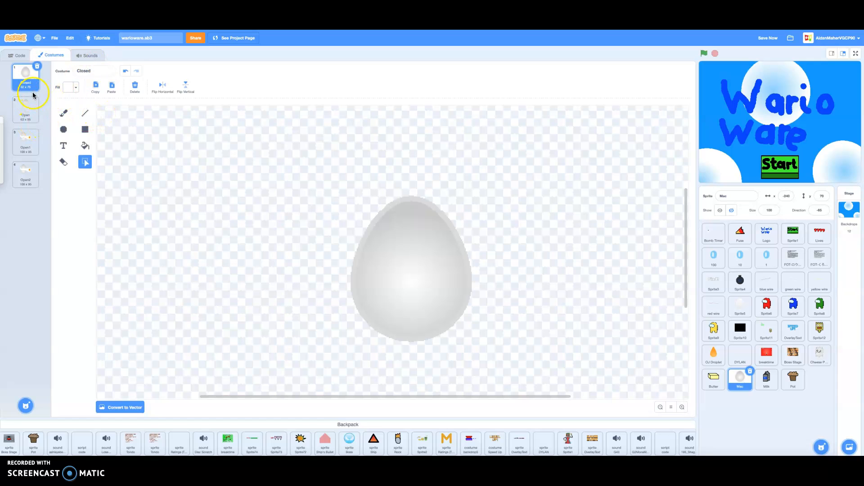
{"action": "left_click", "coordinate": [411, 269]}
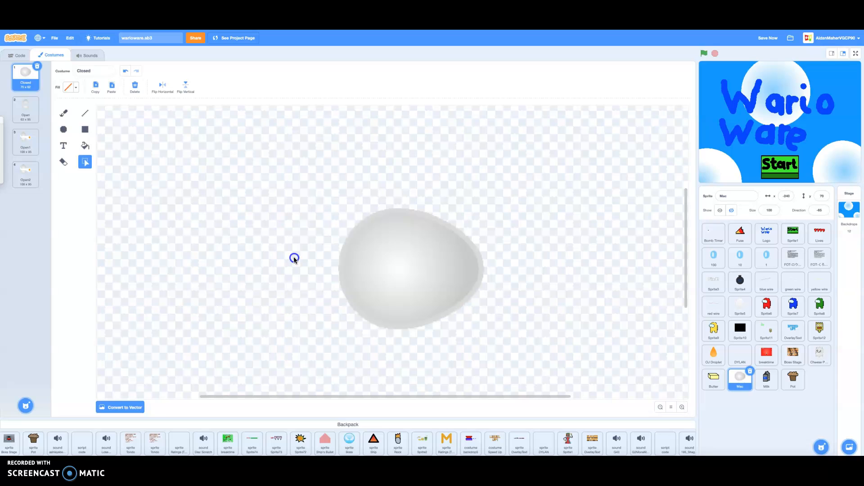
{"action": "left_click", "coordinate": [25, 109]}
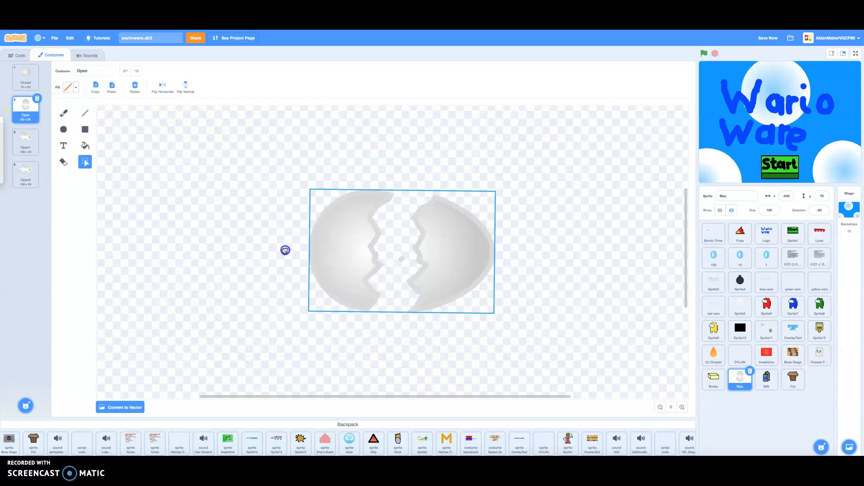
{"action": "left_click", "coordinate": [25, 142]}
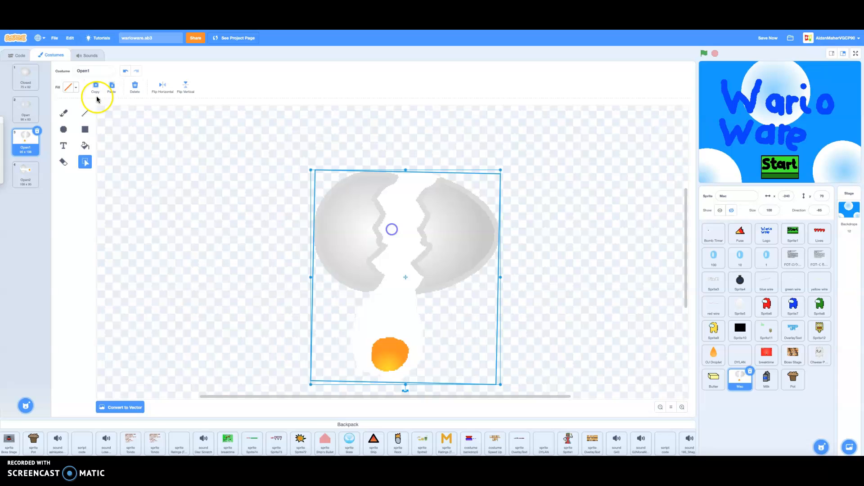
{"action": "left_click", "coordinate": [26, 110]}
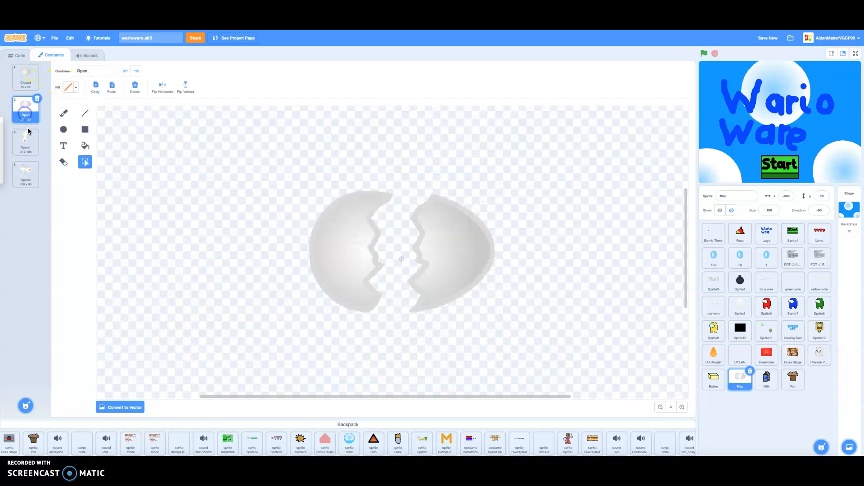
{"action": "left_click", "coordinate": [25, 141]}
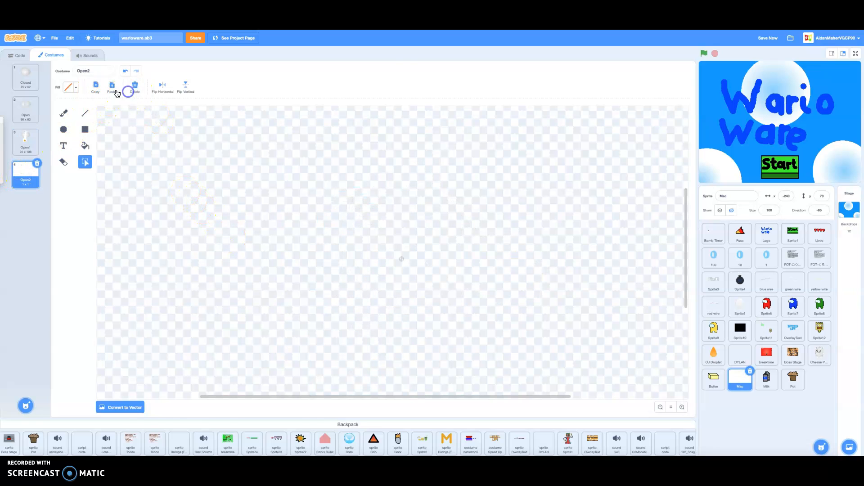
{"action": "left_click", "coordinate": [112, 85]}
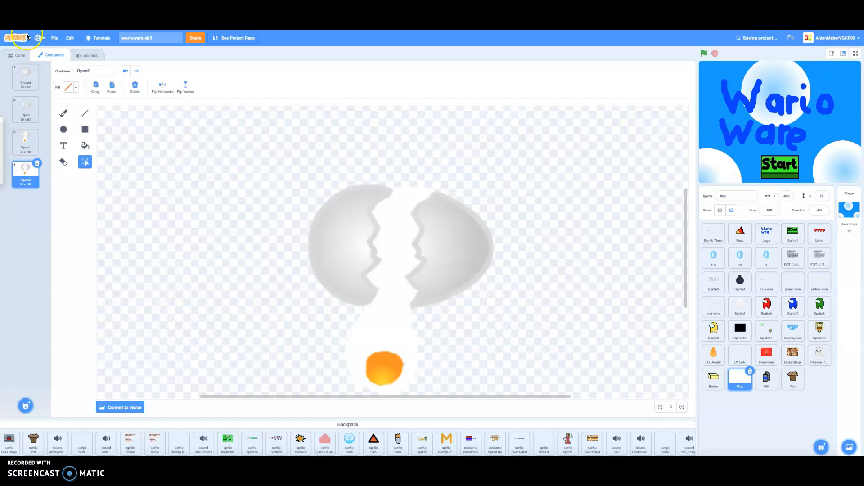
{"action": "left_click", "coordinate": [18, 55]}
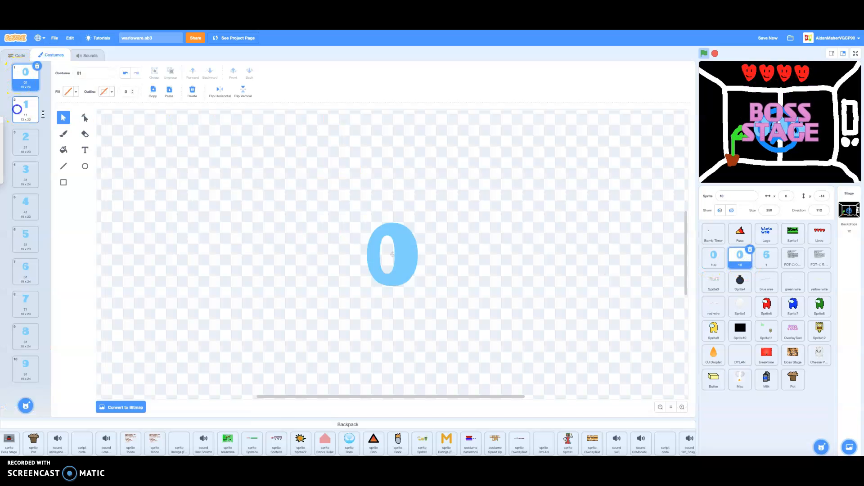
- View Sprite5's second digit costume and pick a broadcast message in its scripts
{"action": "left_click", "coordinate": [26, 108]}
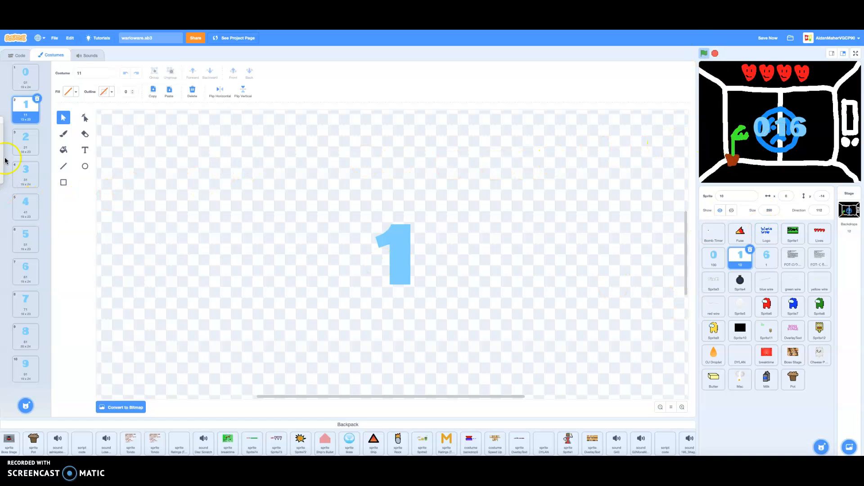
{"action": "left_click", "coordinate": [17, 54]}
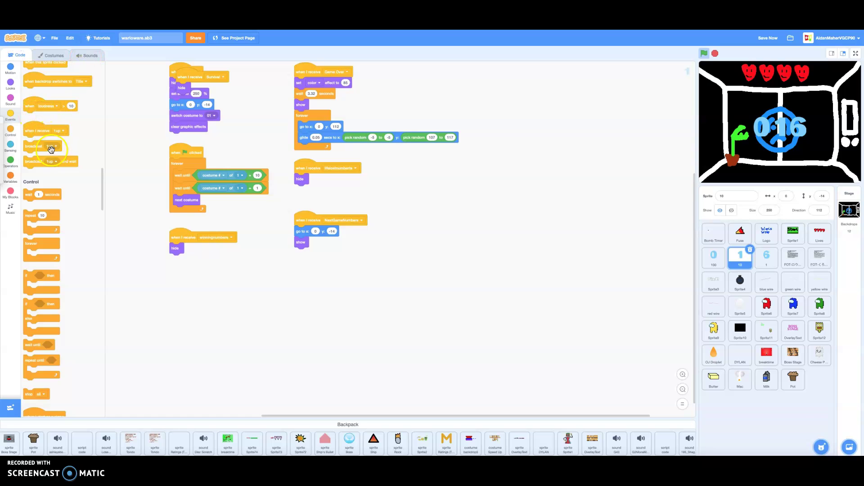
{"action": "left_click", "coordinate": [50, 146]}
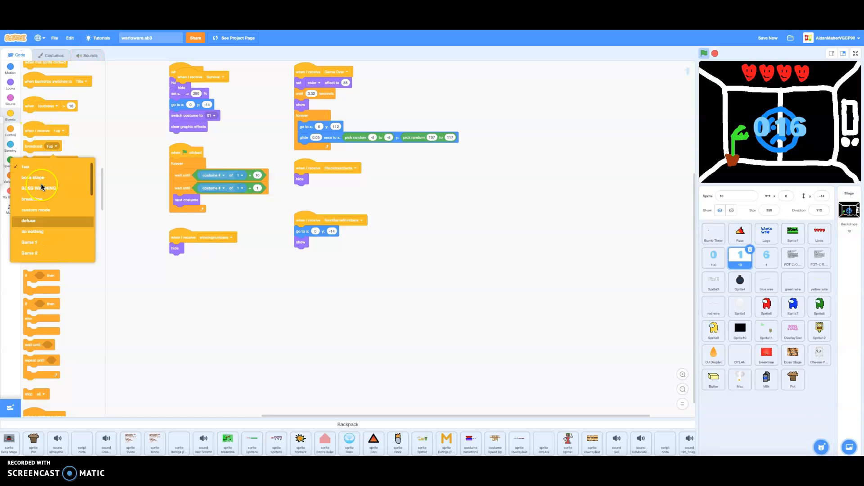
{"action": "left_click", "coordinate": [30, 177]}
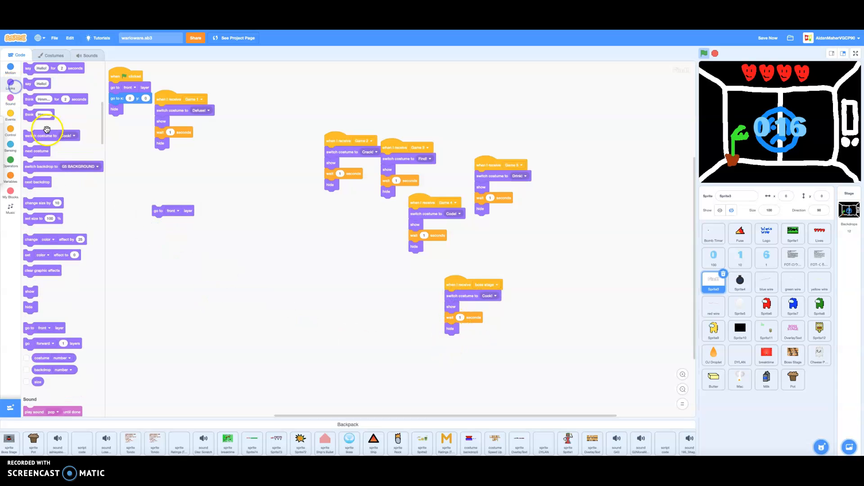
- Build when flag clicked > forever > go to front layer and set the broadcast to boss stage
{"action": "left_click", "coordinate": [10, 127]}
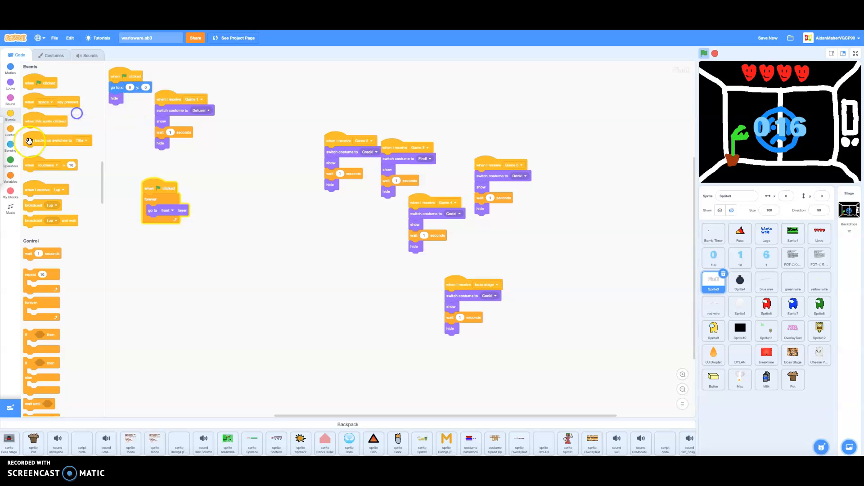
{"action": "left_click", "coordinate": [53, 205]}
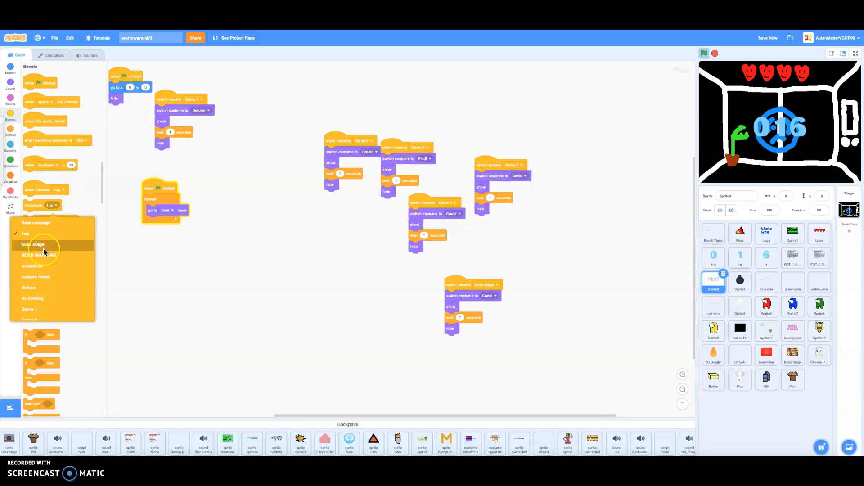
{"action": "left_click", "coordinate": [33, 245]}
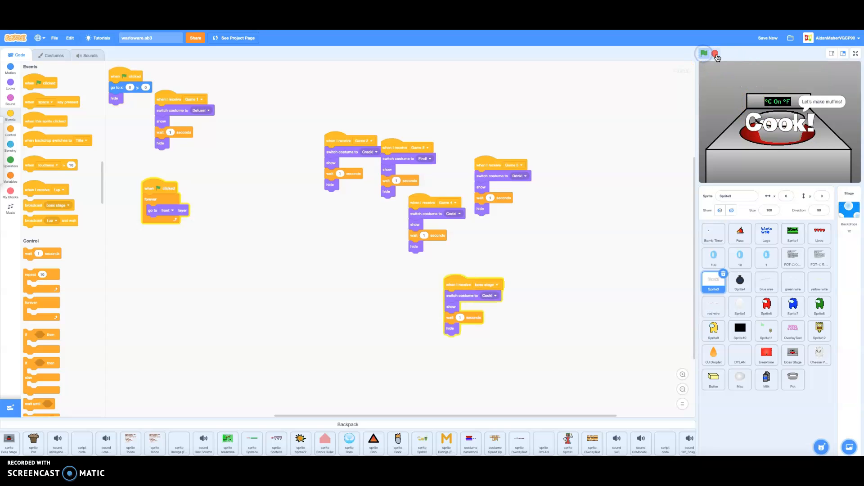
{"action": "left_click", "coordinate": [714, 54]}
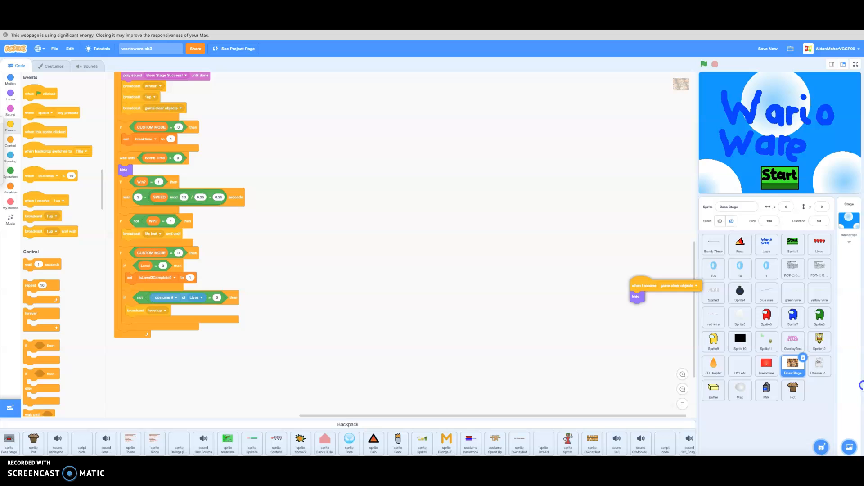
- Copy the hide-on-clear script into Cheese Powder and rename the sprite to Sugar
{"action": "left_click", "coordinate": [819, 366]}
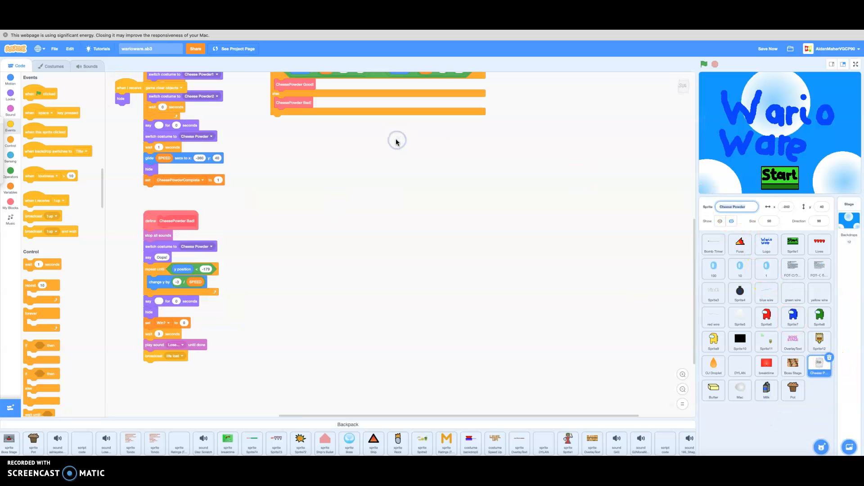
{"action": "left_click", "coordinate": [713, 366]}
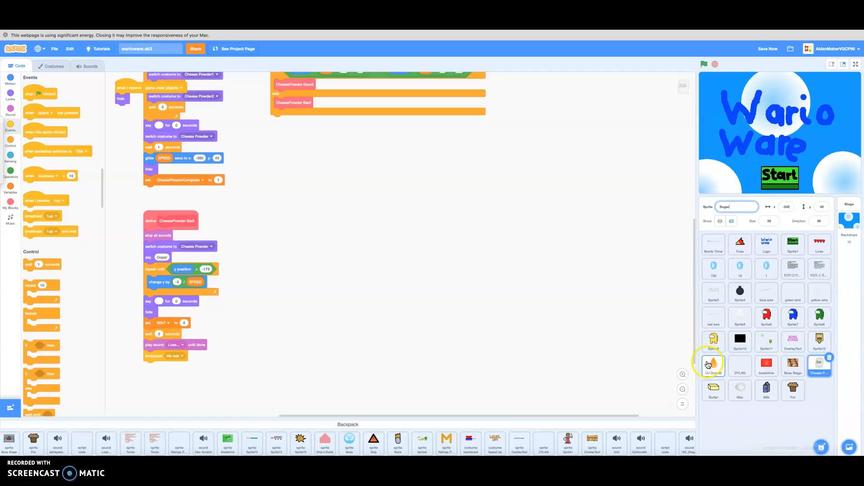
{"action": "left_click", "coordinate": [740, 388]}
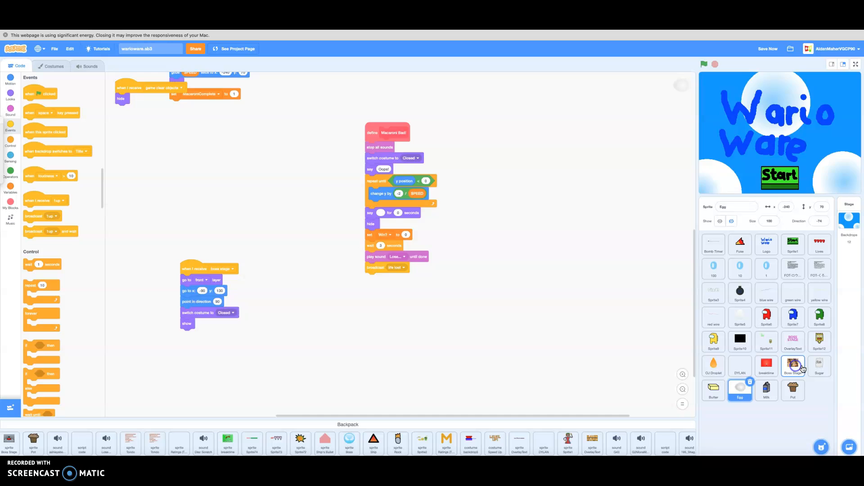
{"action": "left_click", "coordinate": [820, 367]}
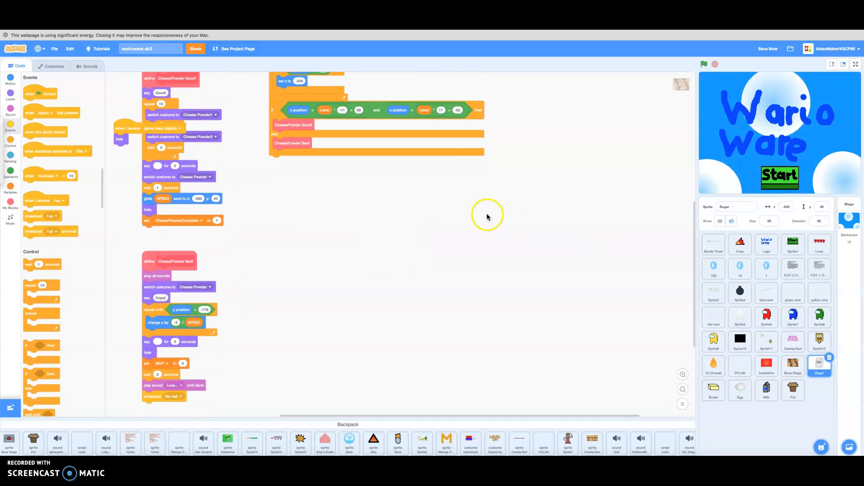
- Append broadcast game clear objects to the ChesePowder Bad define block
{"action": "left_click", "coordinate": [273, 229]}
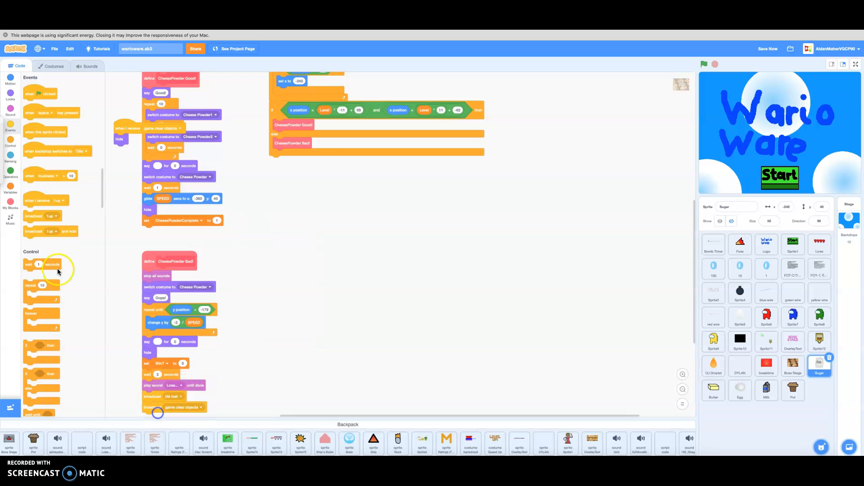
{"action": "left_click", "coordinate": [54, 216]}
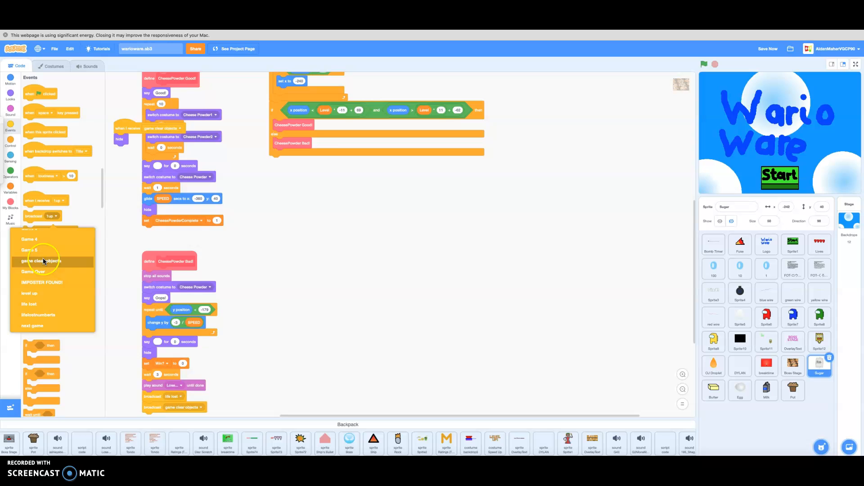
{"action": "left_click", "coordinate": [842, 64]}
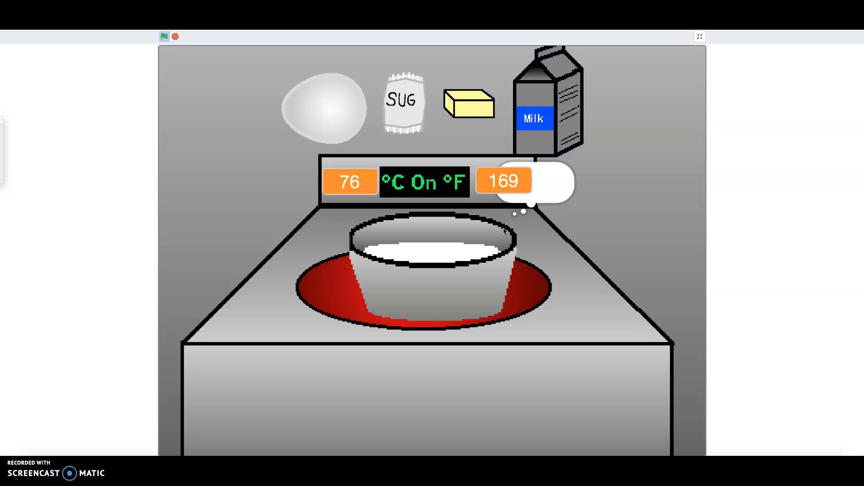
- Play the boss stage in full screen until a heart is lost, then exit full screen
{"action": "left_click", "coordinate": [327, 106]}
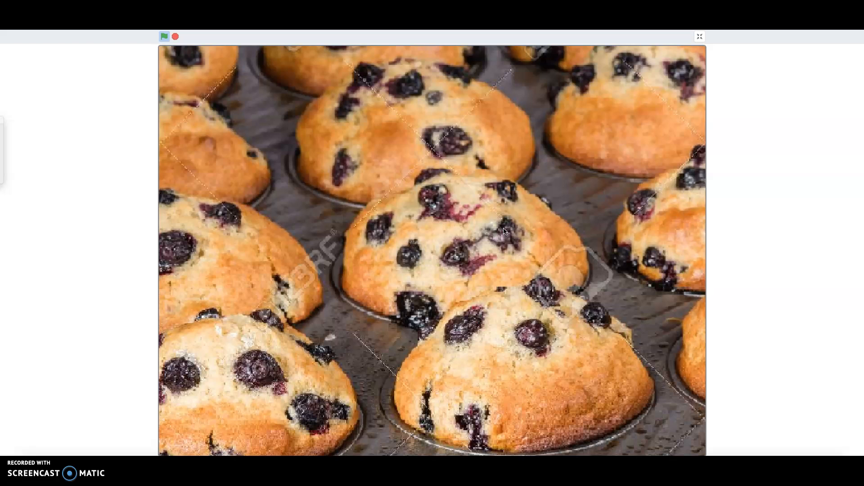
{"action": "left_click", "coordinate": [502, 229]}
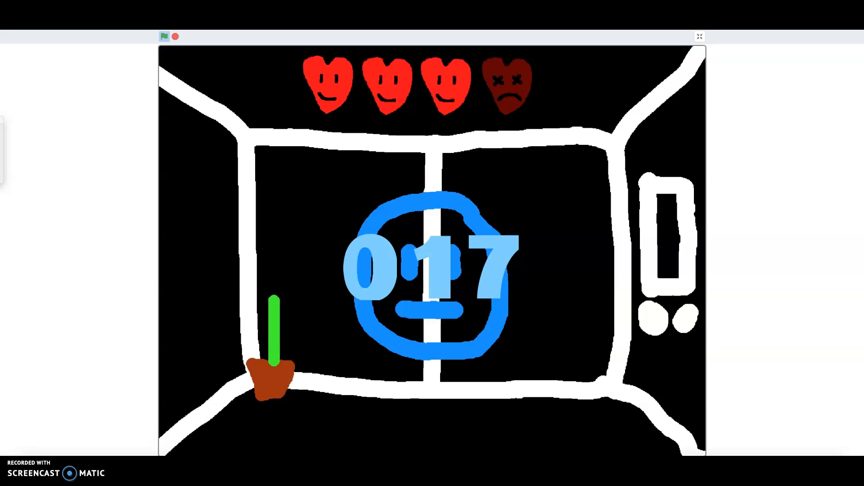
{"action": "left_click", "coordinate": [699, 36]}
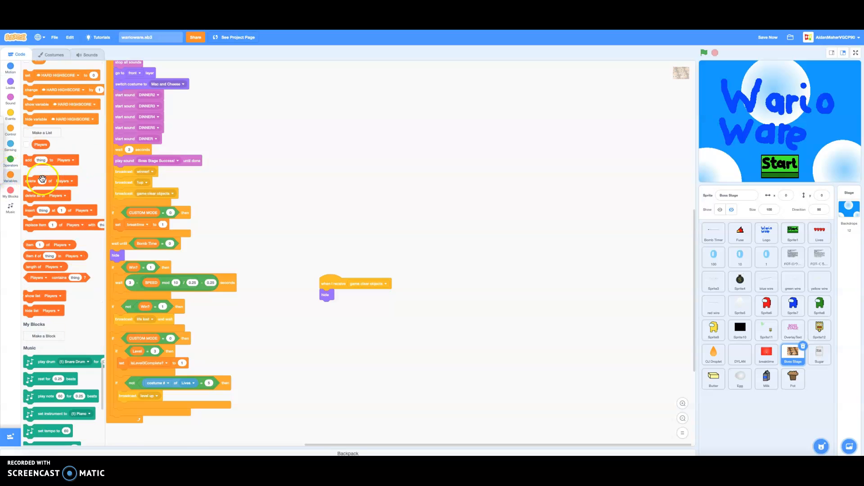
- Add set Bomb Time to 0 under the Boss Stage success sound, then run the game
{"action": "left_click", "coordinate": [361, 148]}
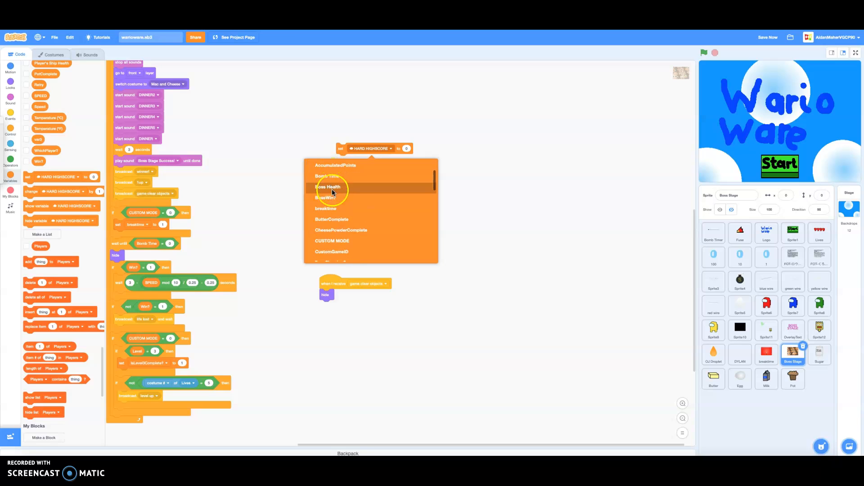
{"action": "left_click", "coordinate": [326, 176]}
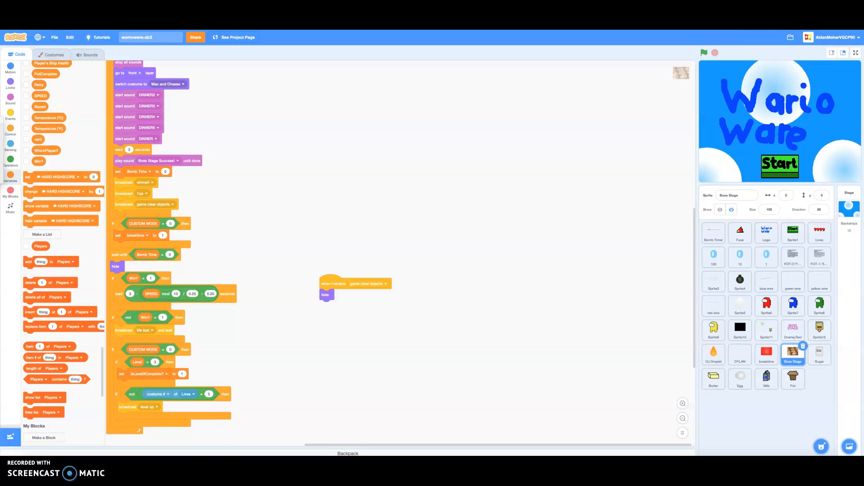
{"action": "left_click", "coordinate": [857, 54]}
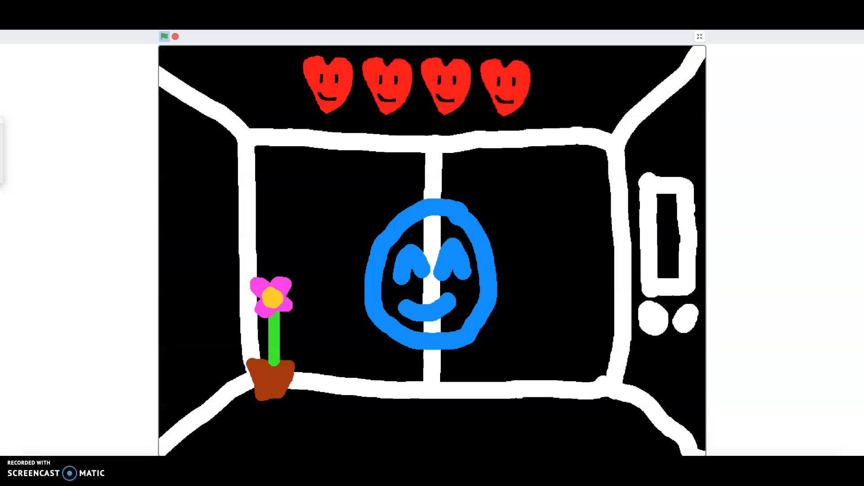
- Watch the four-heart lives screen, then exit full-screen play
{"action": "left_click", "coordinate": [700, 36]}
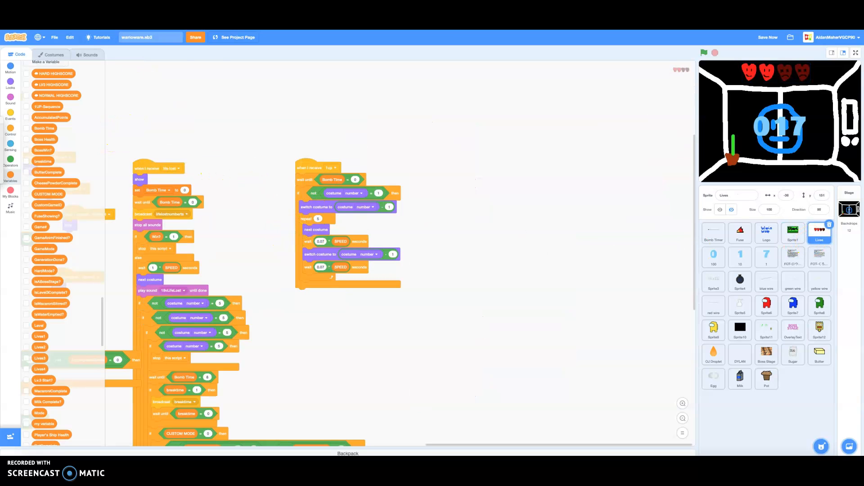
- Check the Lives costumes, then reattach the if block under wait until Bomb Time = 0
{"action": "left_click", "coordinate": [52, 54]}
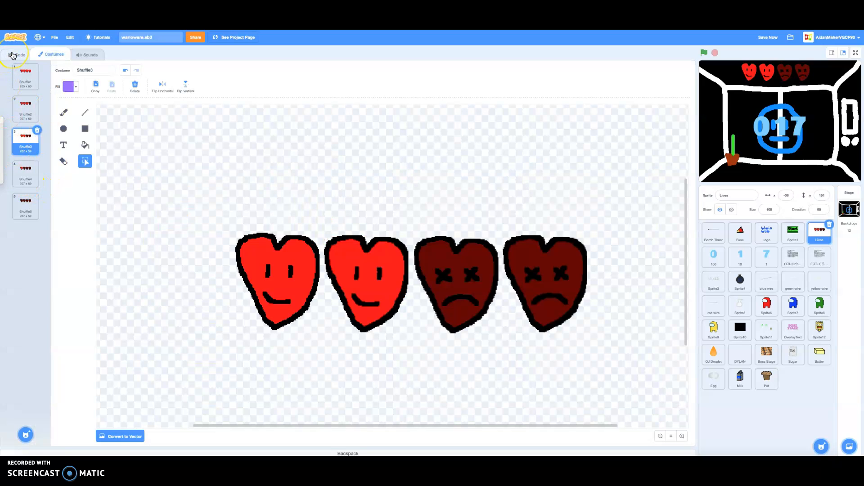
{"action": "left_click", "coordinate": [16, 54]}
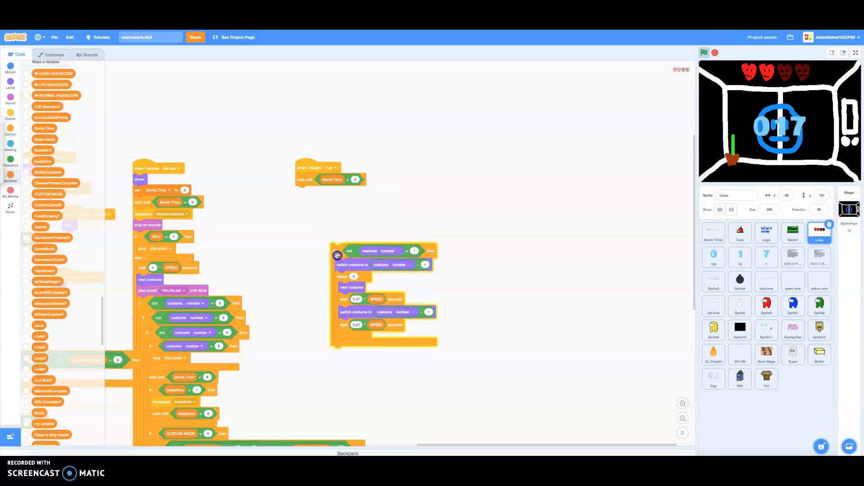
{"action": "left_click_drag", "start_coordinate": [337, 253], "coordinate": [313, 193]}
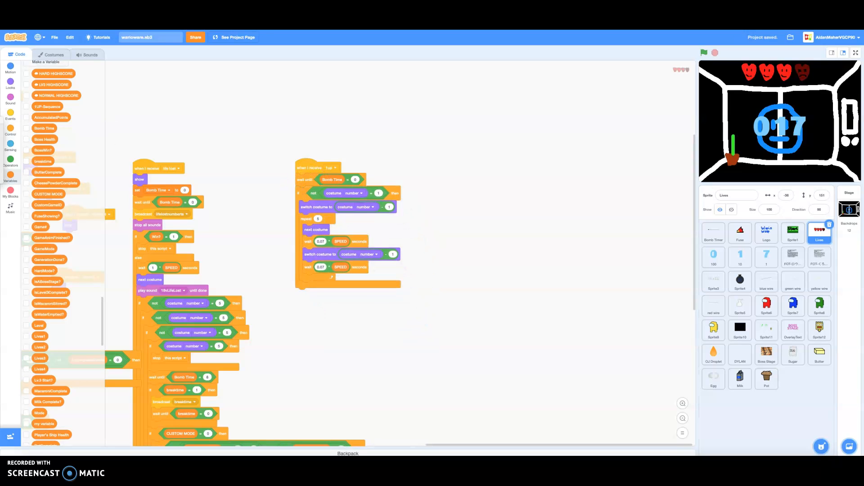